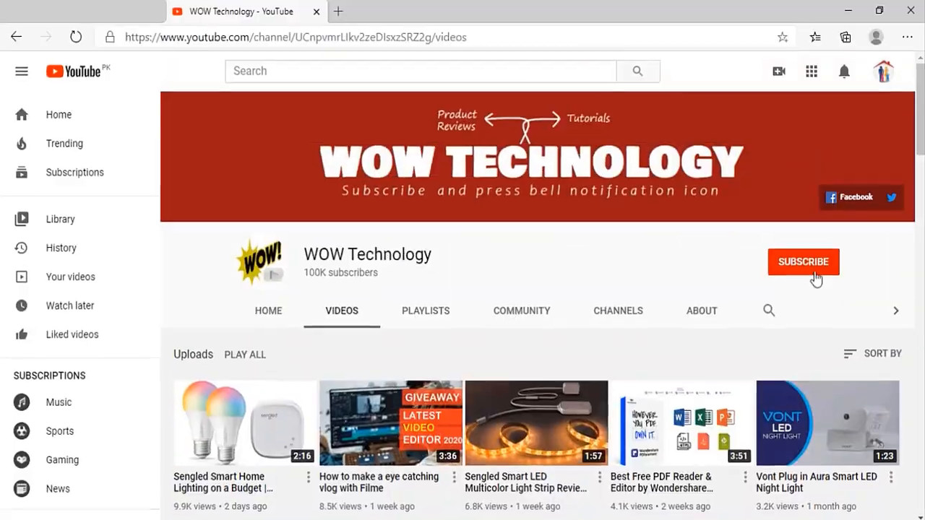
Subscribe to the WOW Technology channel and turn on its notification bell
click(803, 261)
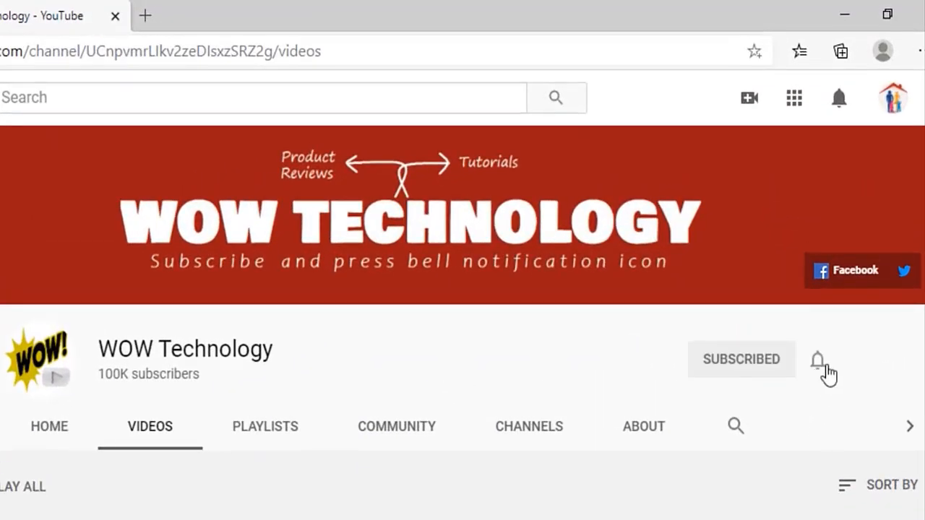
click(818, 359)
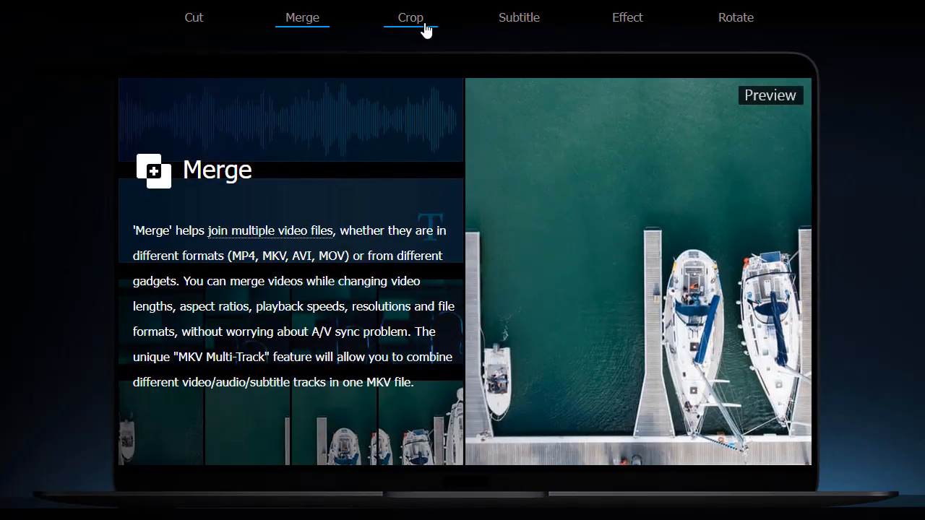
View the Crop feature description on the VideoProc website
click(626, 17)
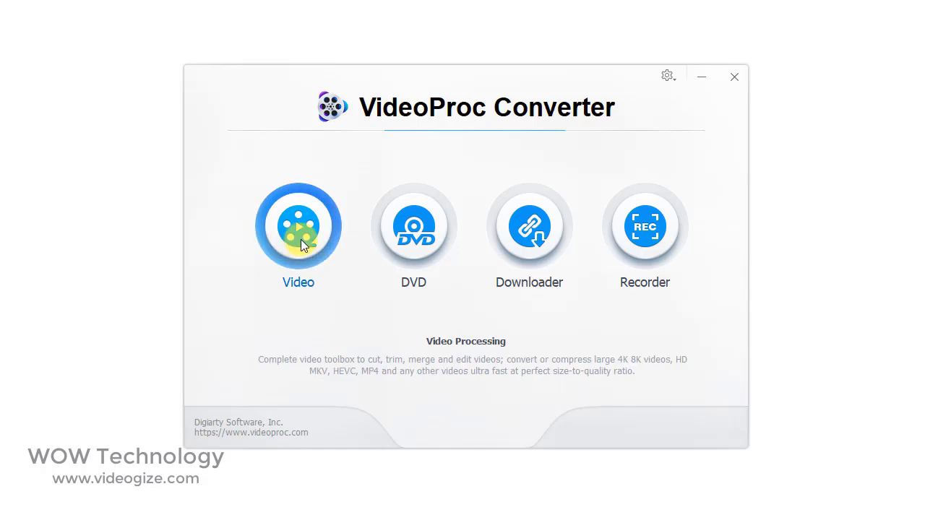
mouse_move(323, 264)
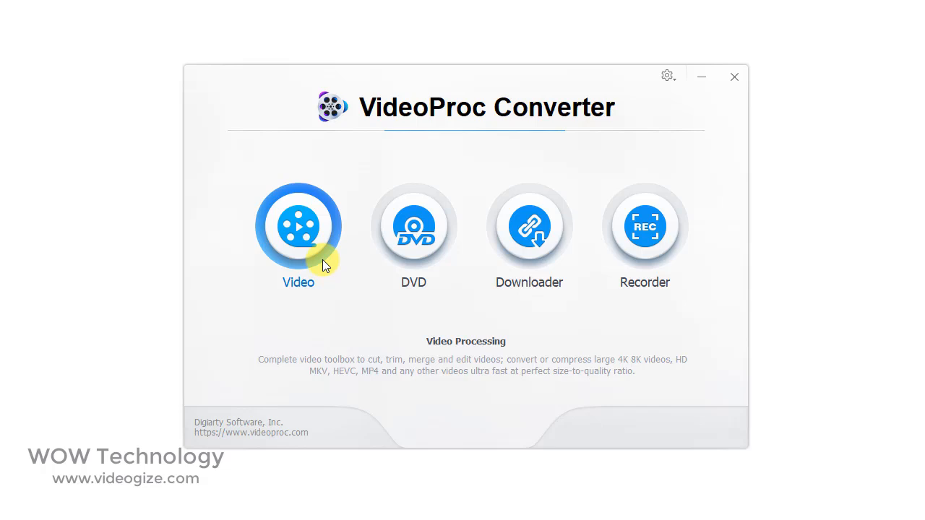
click(413, 225)
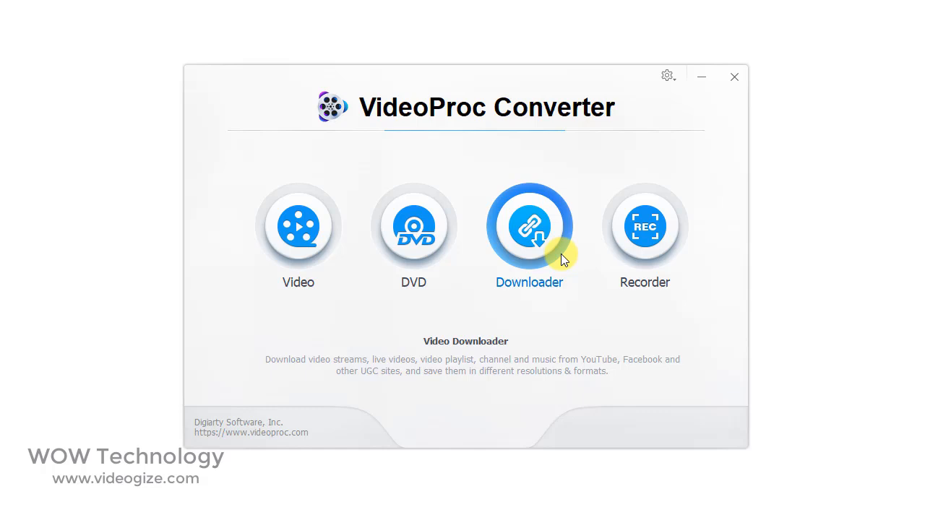
click(644, 225)
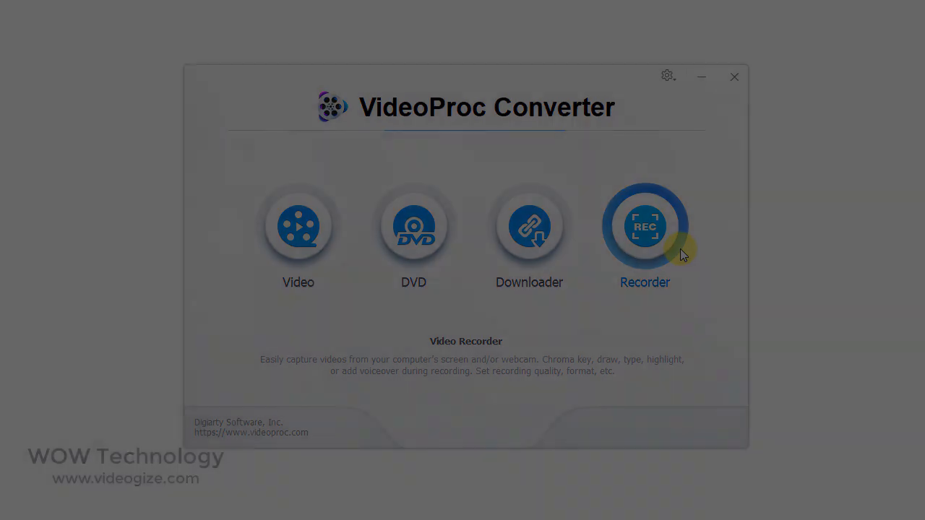
click(297, 226)
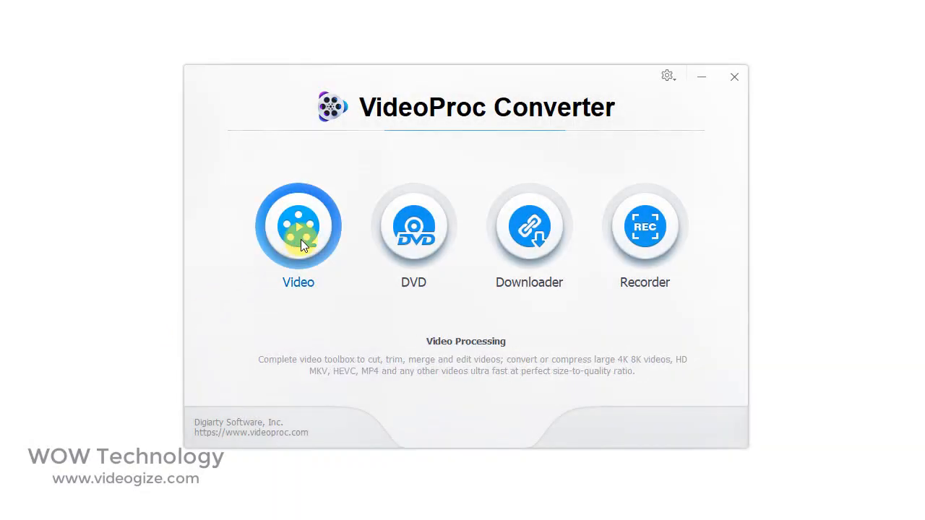
Open the Video tool and load the A House clip through the file dialog
click(298, 226)
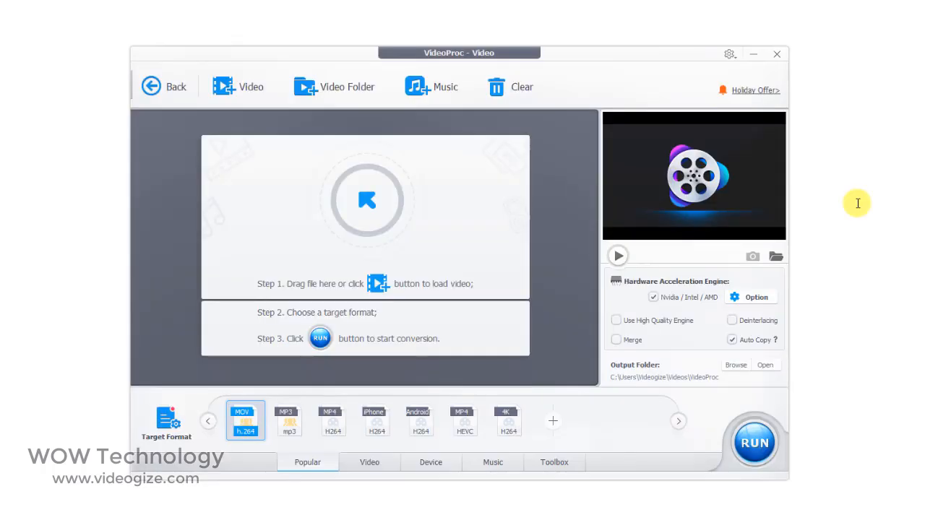
click(238, 86)
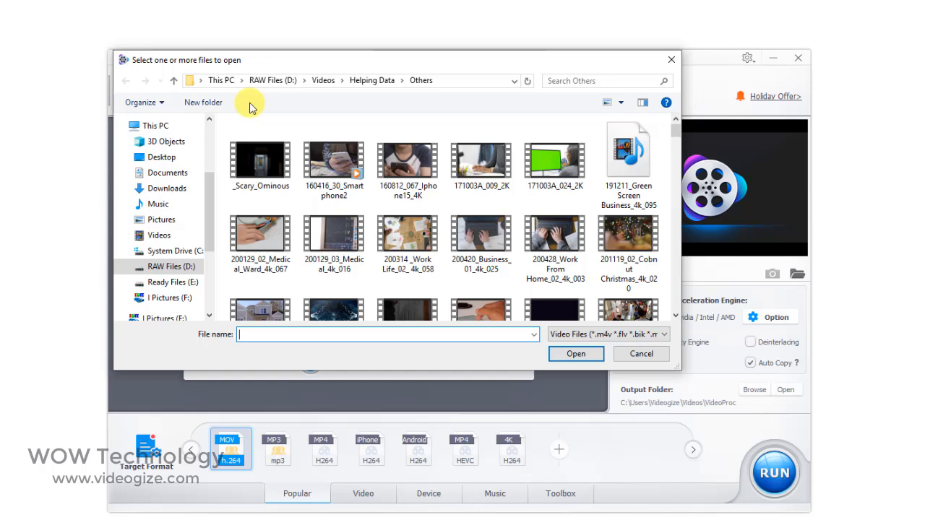
right_click(259, 137)
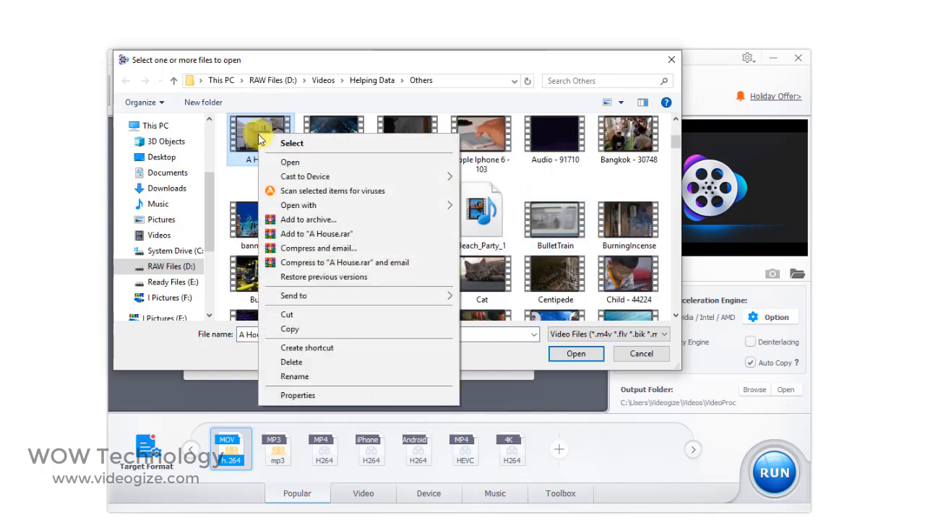
click(298, 395)
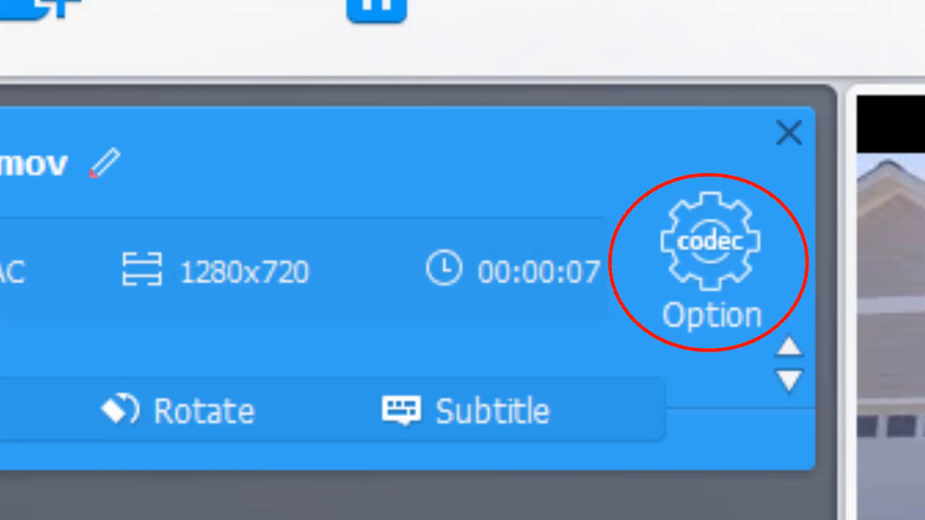
In codec Option, try low Quality, return to Default, and keep 44100 sample rate
click(708, 261)
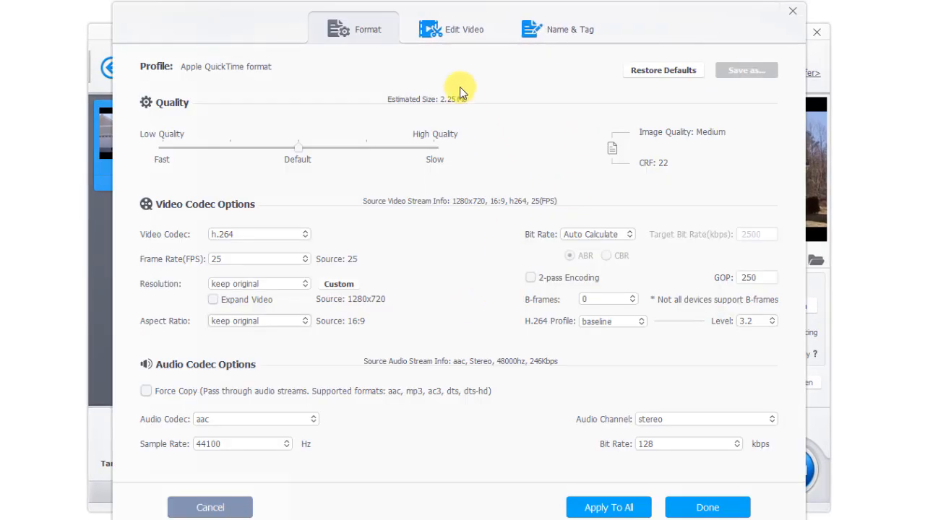
drag(297, 147, 149, 125)
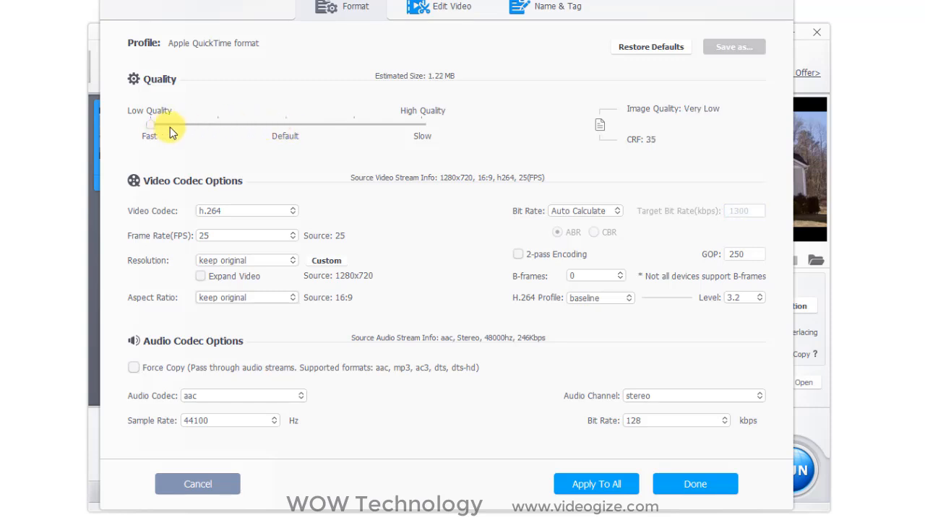
drag(149, 125, 202, 124)
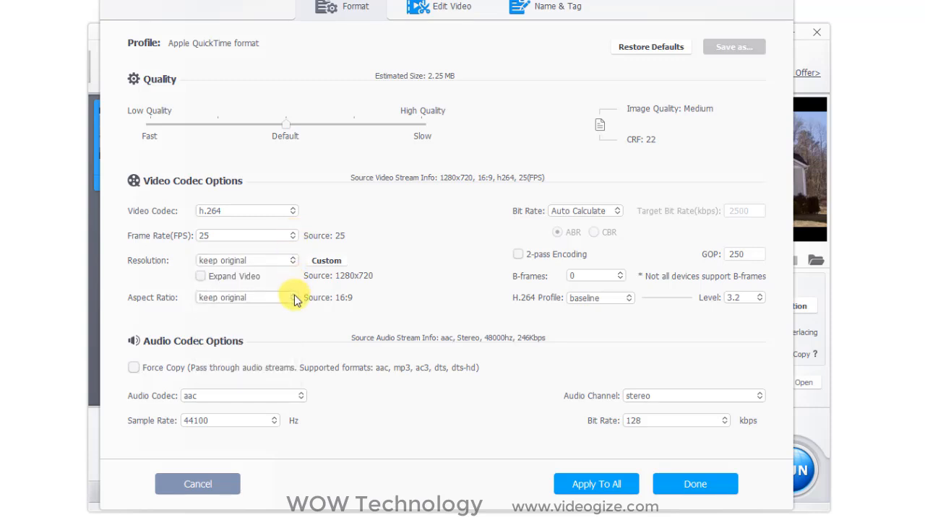
mouse_move(448, 233)
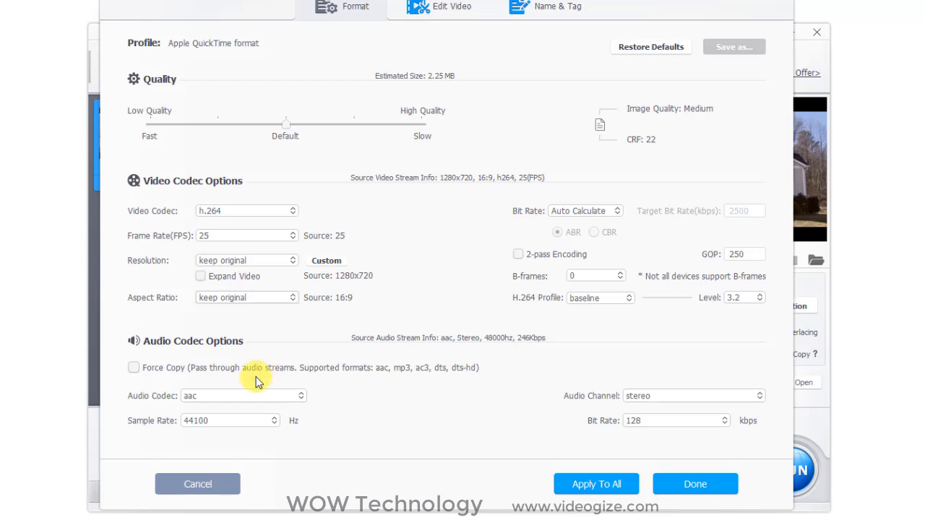
click(273, 421)
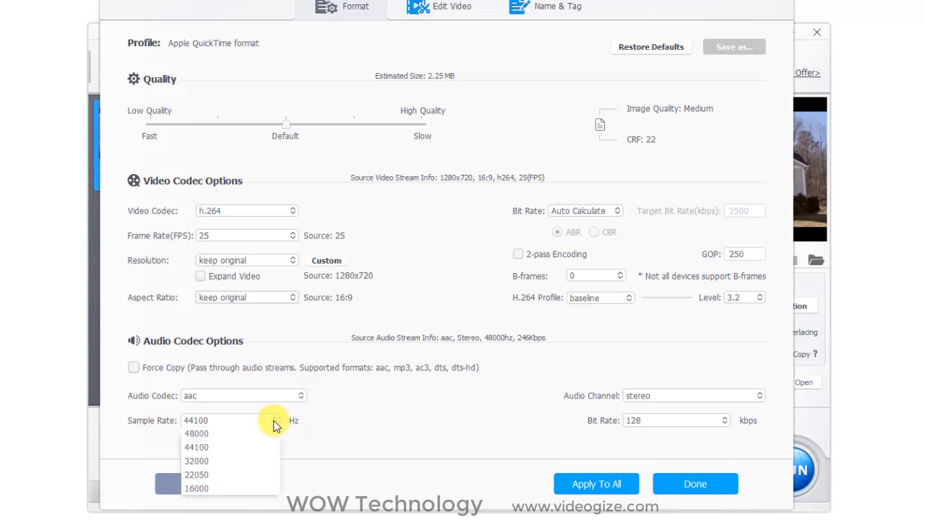
click(196, 447)
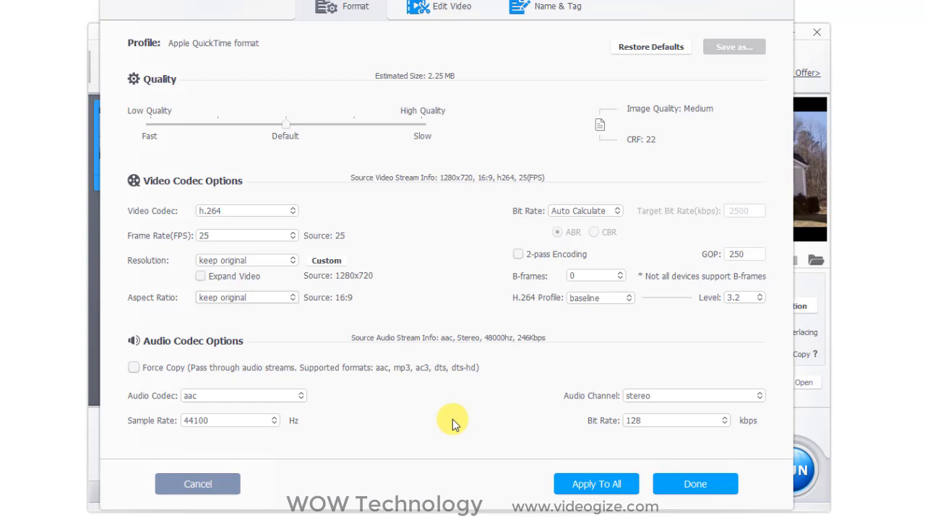
mouse_move(491, 403)
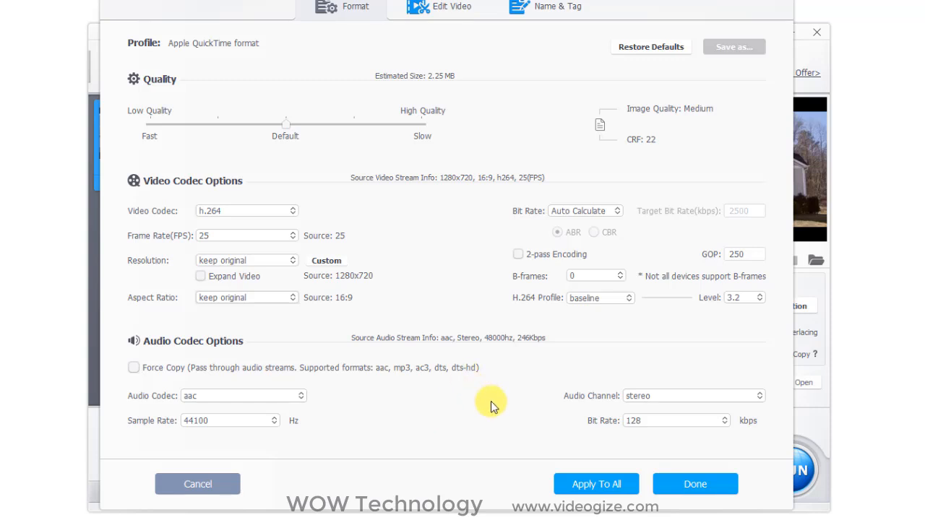
click(439, 7)
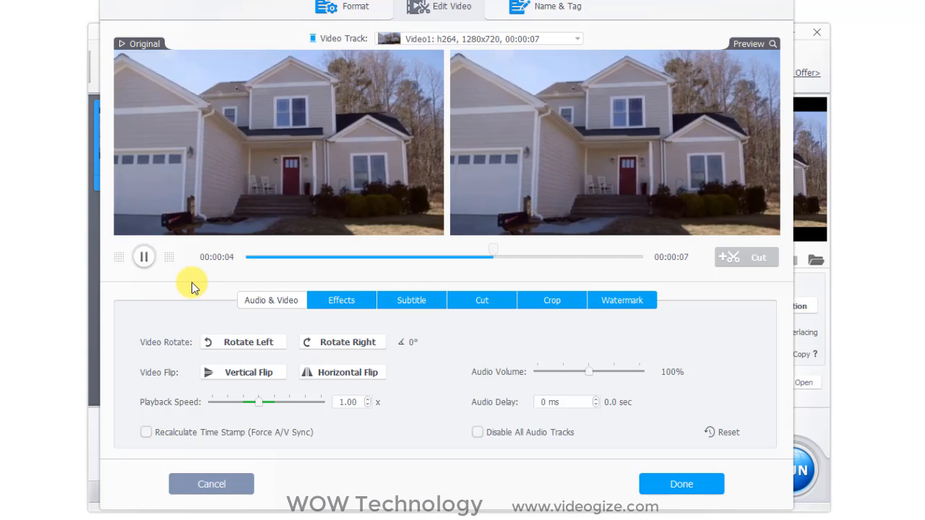
Try rotating and mirroring the house clip, then restore it upright and unmirrored
click(244, 342)
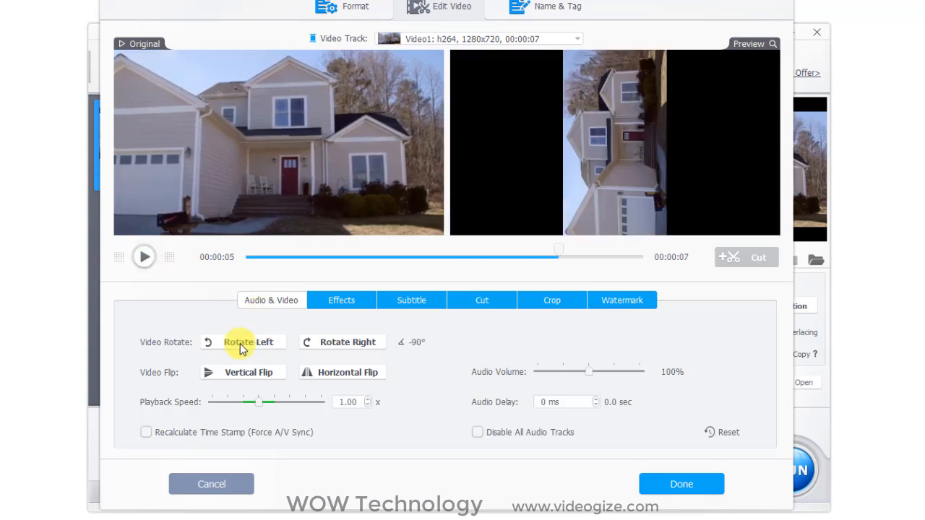
click(350, 342)
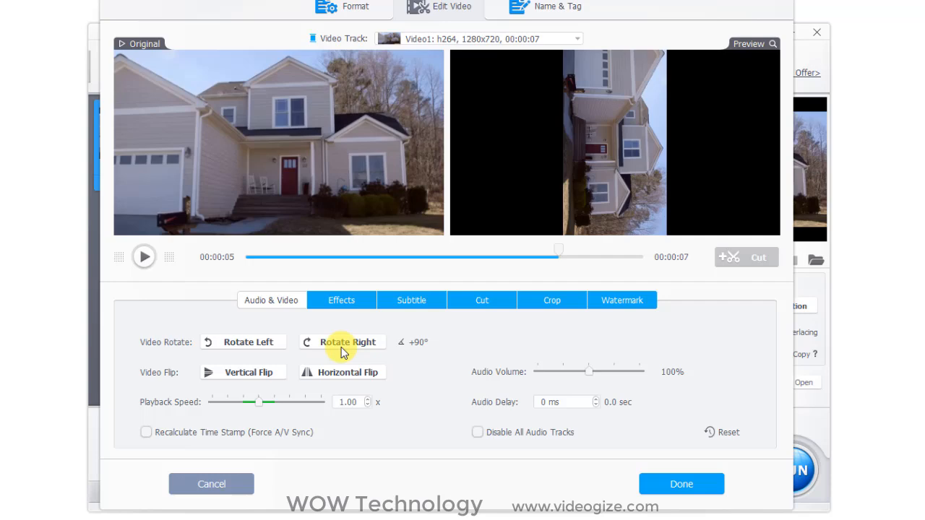
click(244, 342)
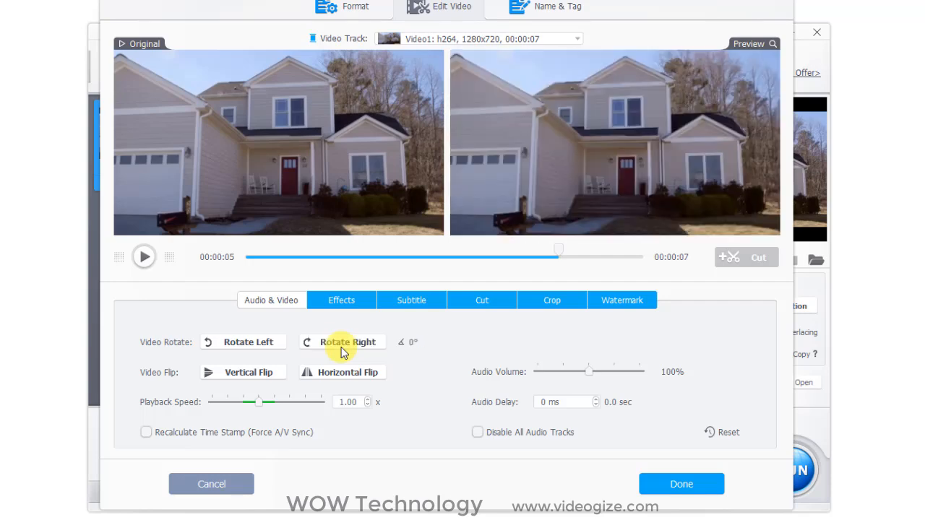
click(243, 372)
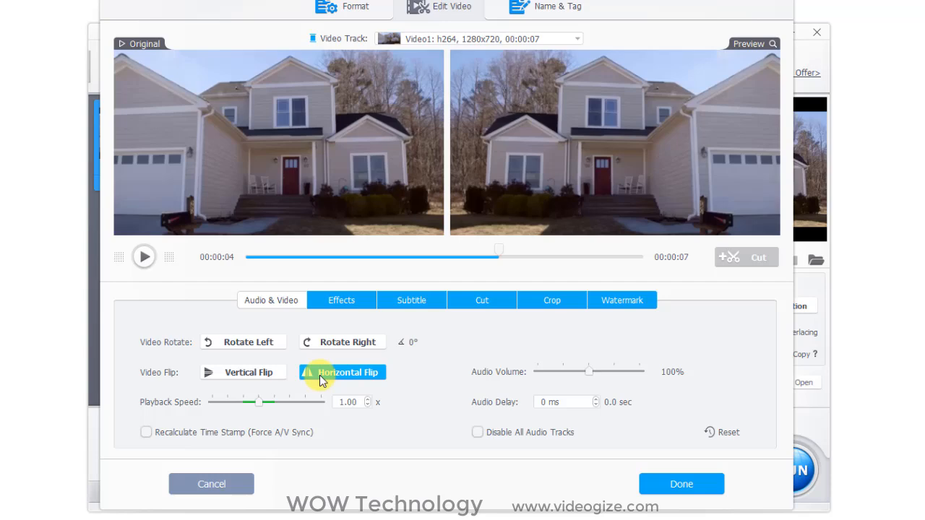
click(342, 372)
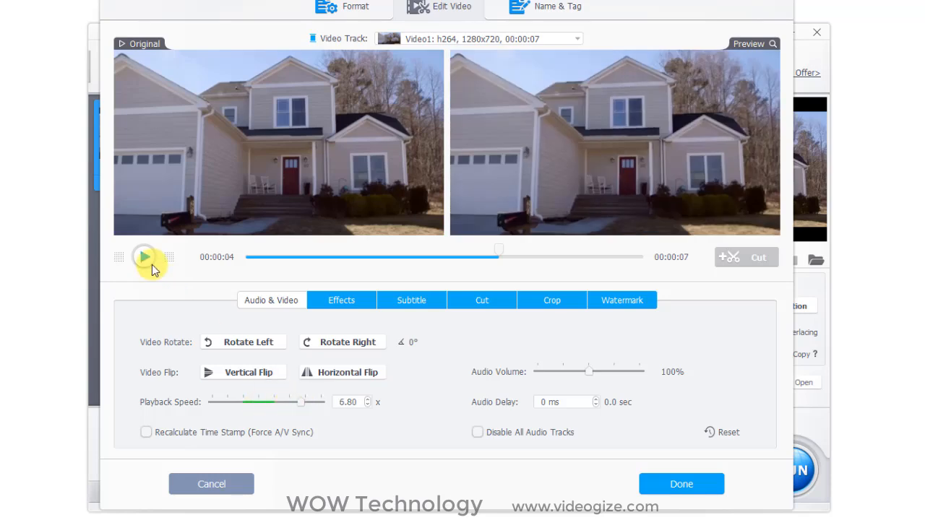
Raise the house clip's audio volume to the 400% maximum
drag(589, 371, 629, 372)
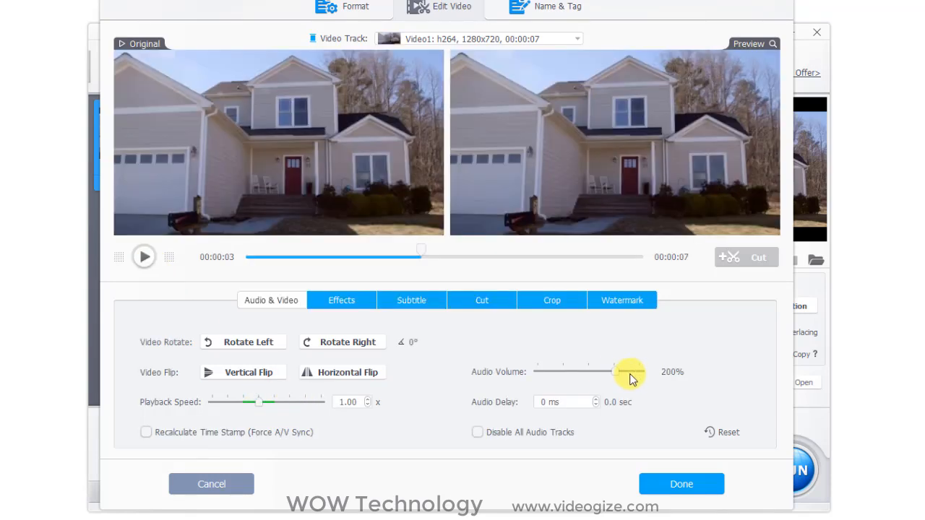
drag(627, 371, 642, 371)
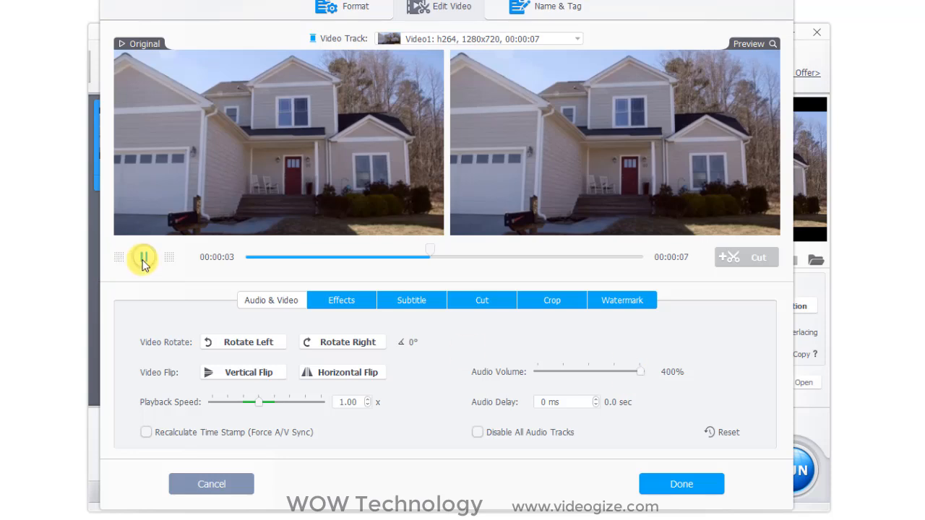
click(341, 300)
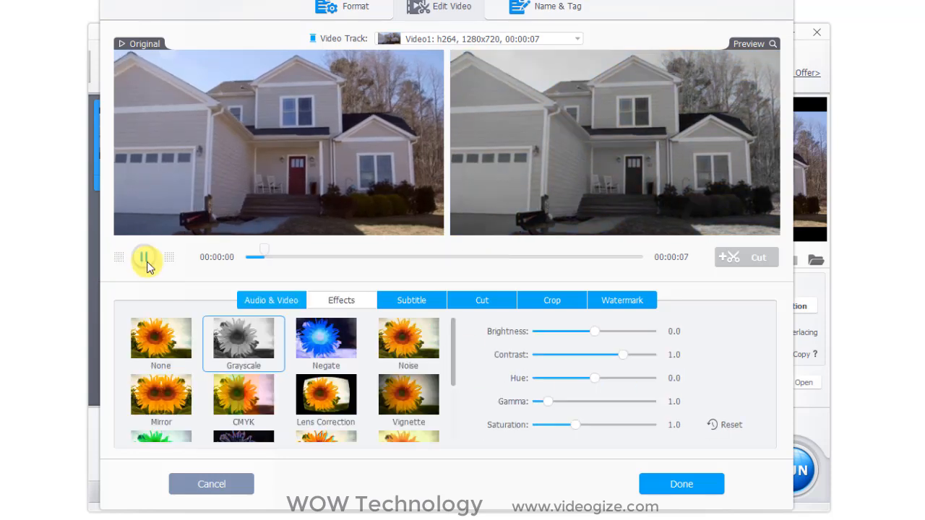
Try the Negate effect and brightness/contrast changes, then reset them to defaults
click(326, 343)
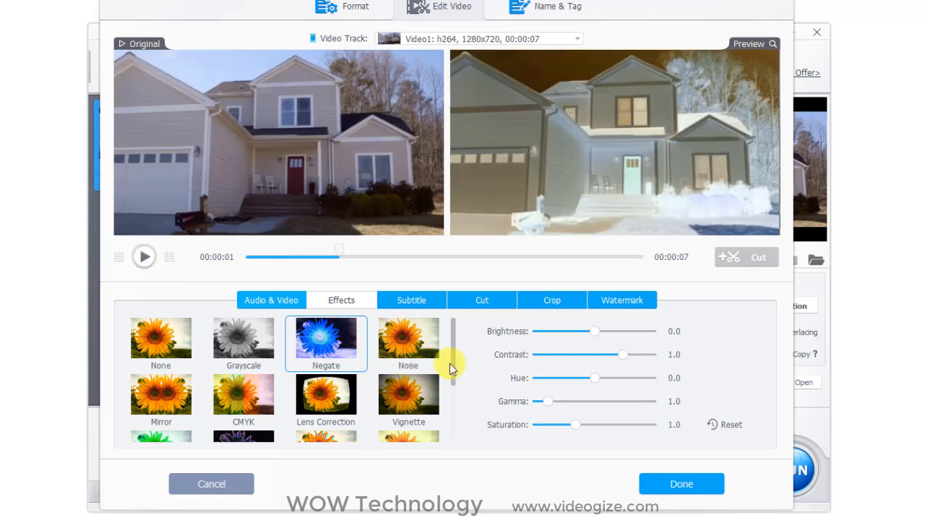
scroll(down, 3)
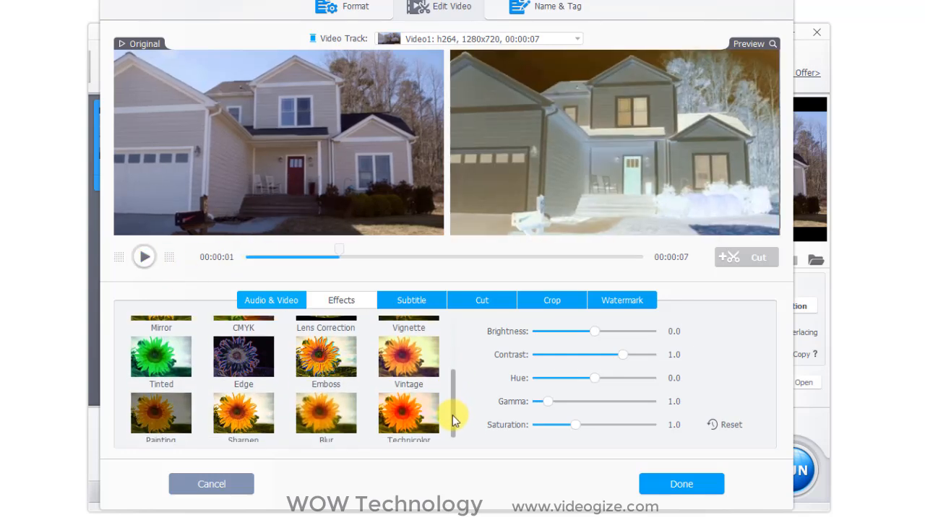
drag(595, 331, 611, 331)
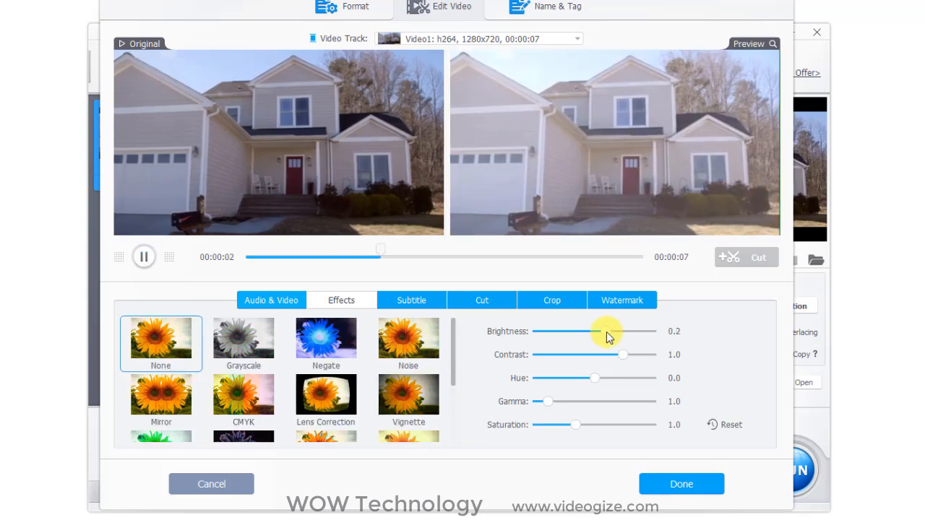
drag(611, 331, 596, 331)
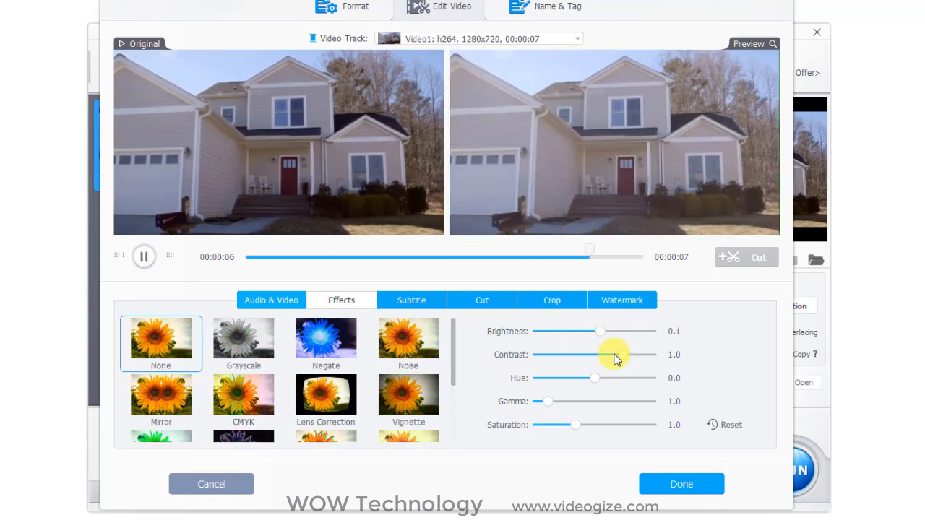
drag(610, 355, 585, 354)
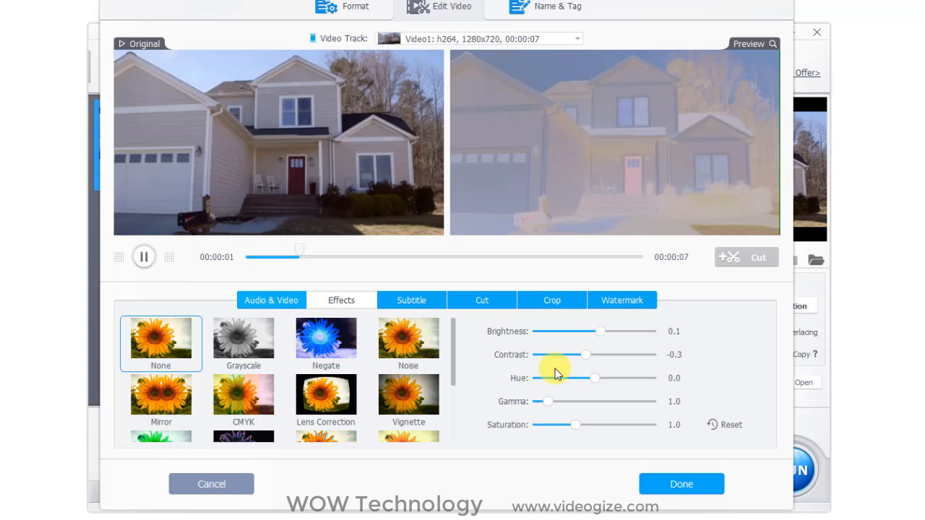
drag(586, 355, 618, 355)
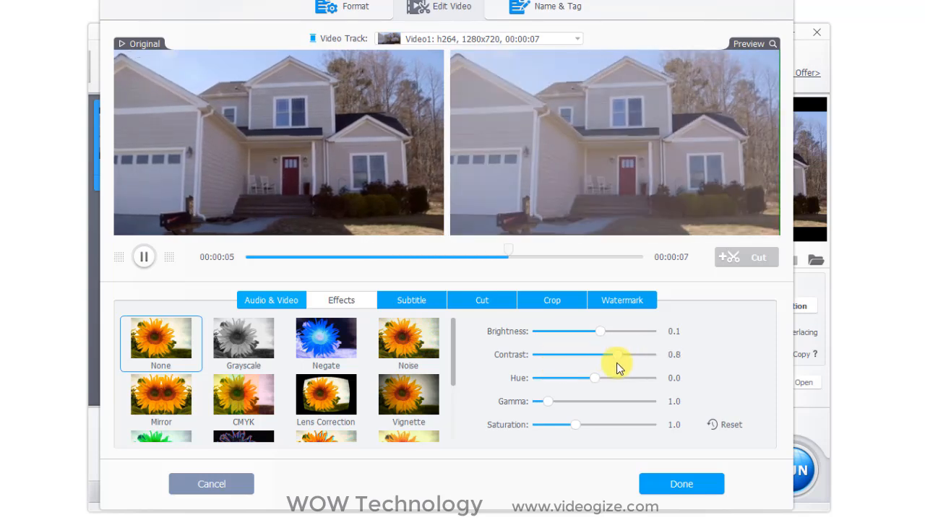
click(723, 425)
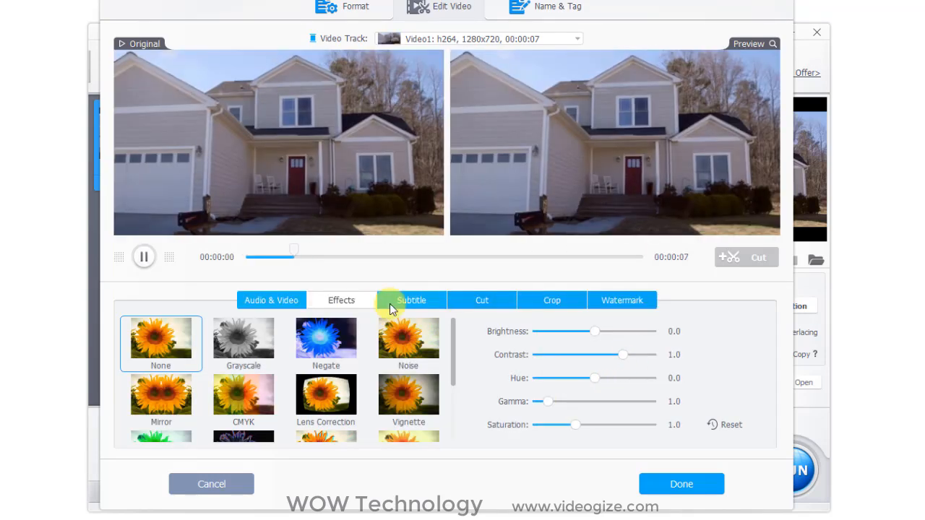
click(411, 300)
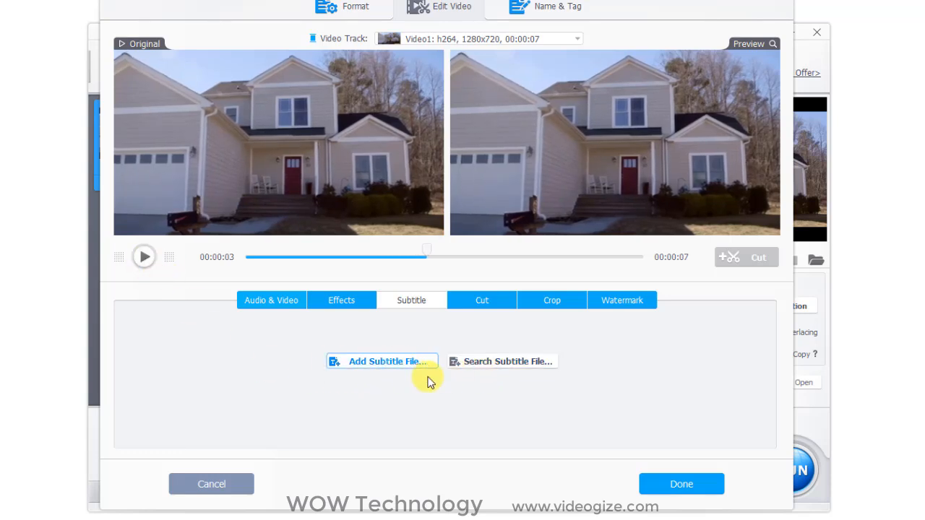
Mark 00:00:03 to 00:00:04 on the house video and cut it as a clip
click(481, 300)
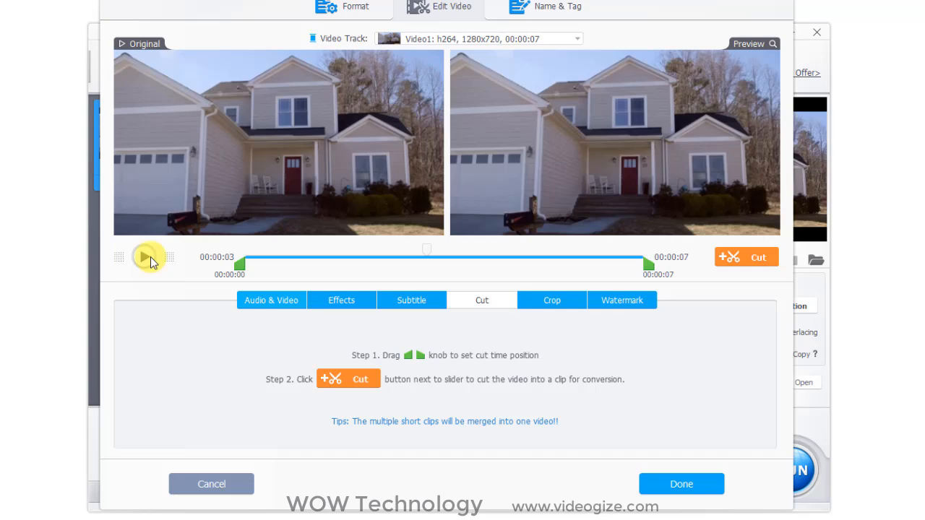
click(146, 256)
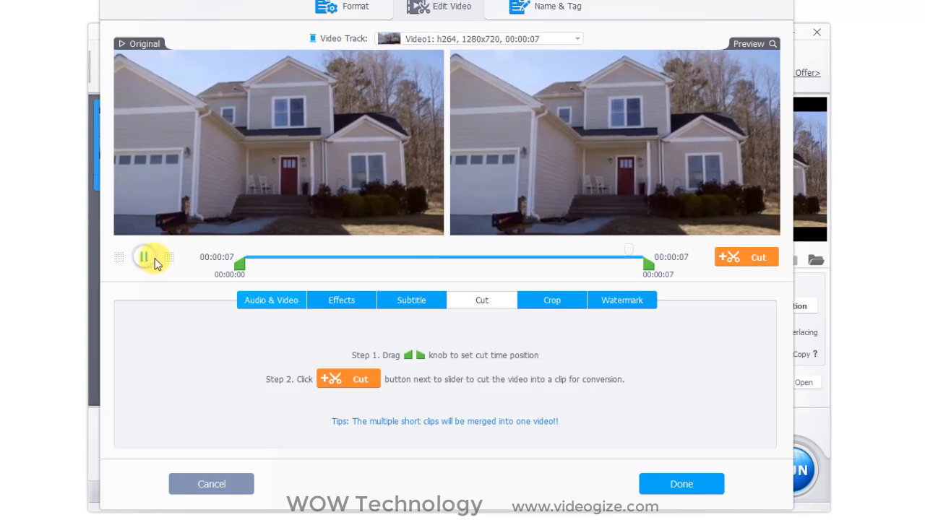
drag(240, 264, 401, 264)
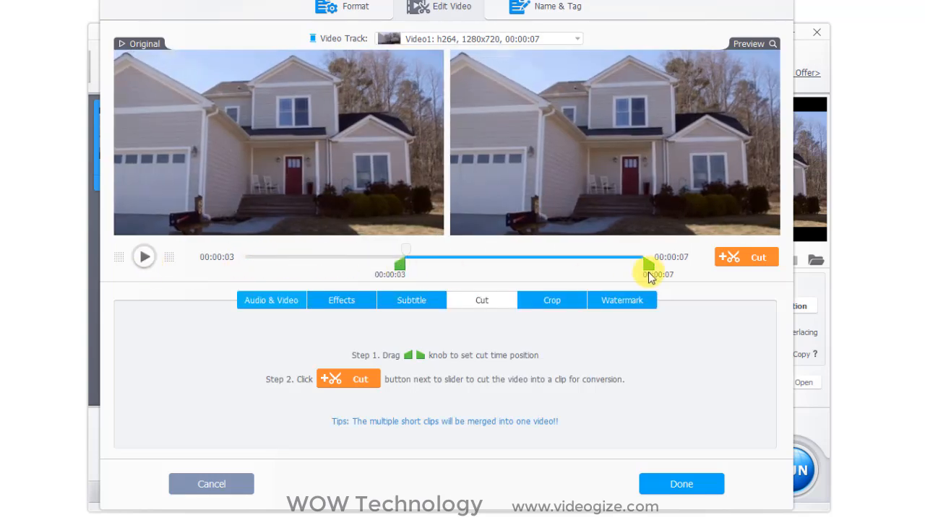
click(747, 256)
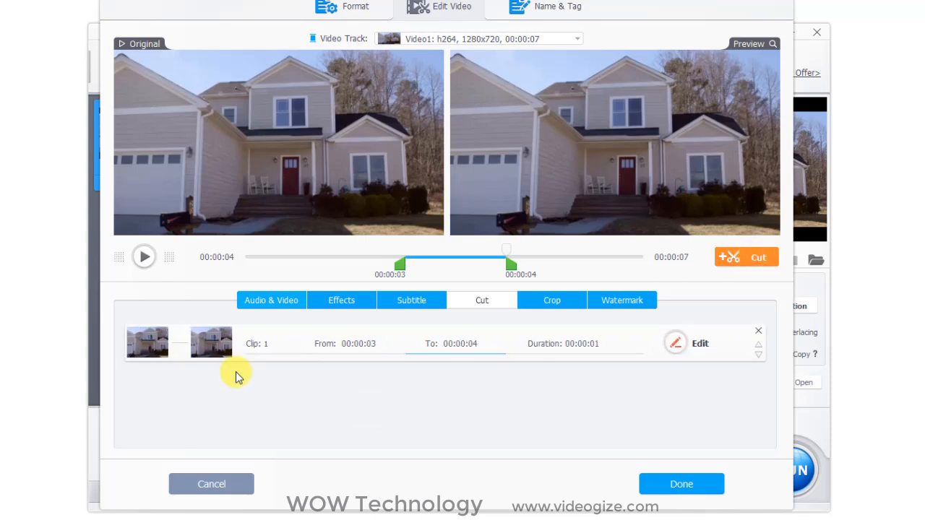
click(551, 300)
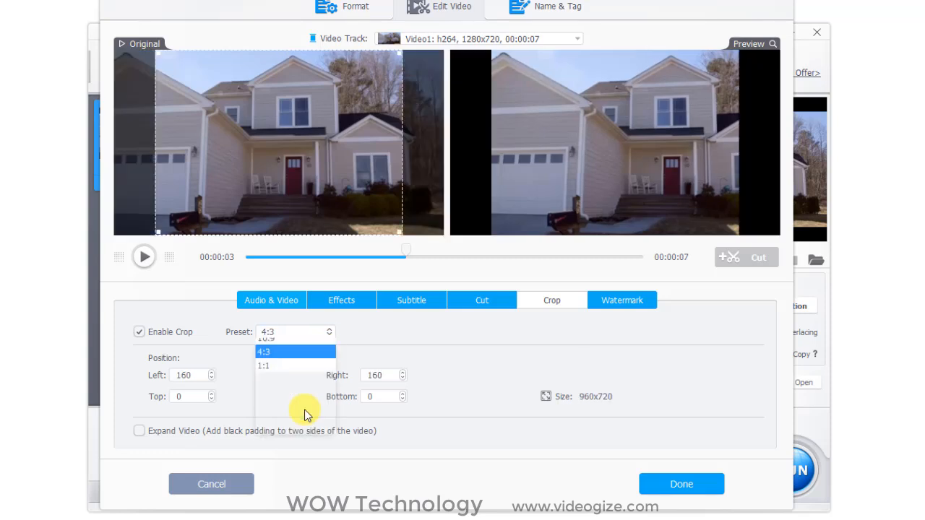
Try a 1:1 crop, then set the crop preset to 16:9
click(264, 365)
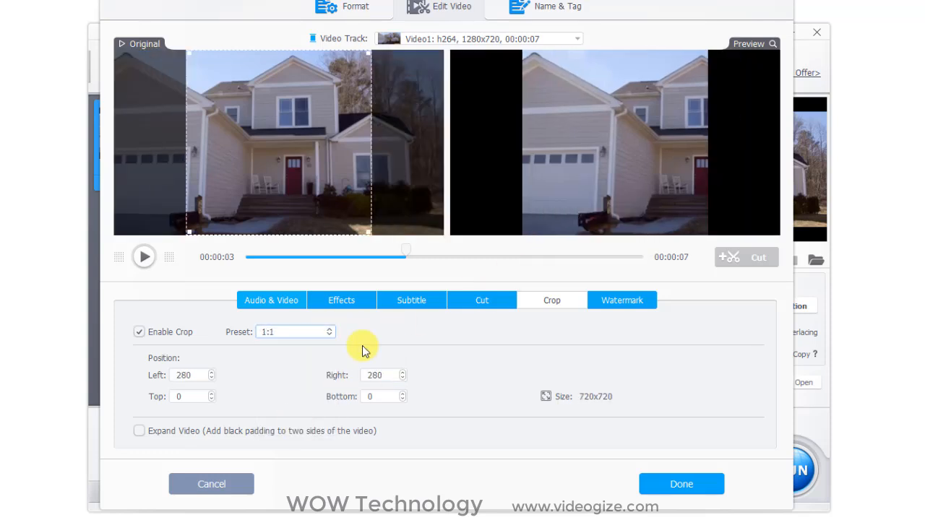
click(295, 331)
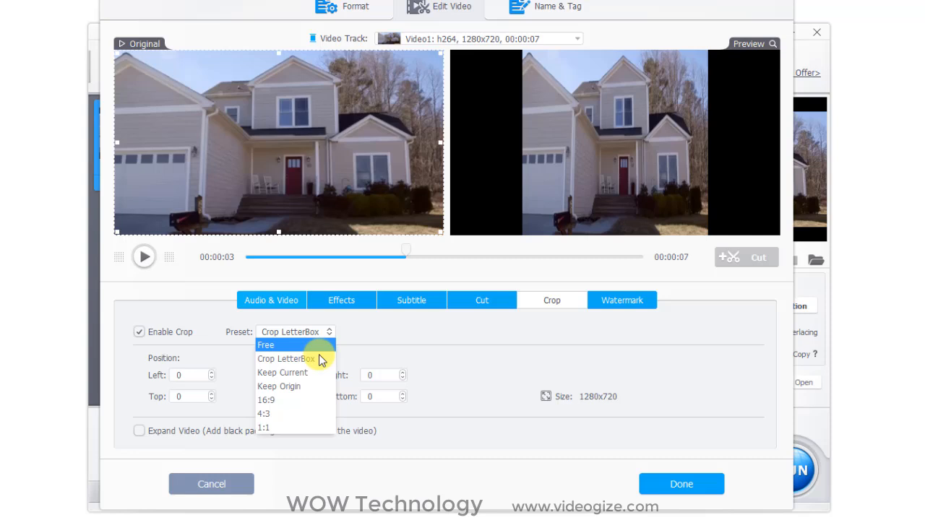
click(266, 400)
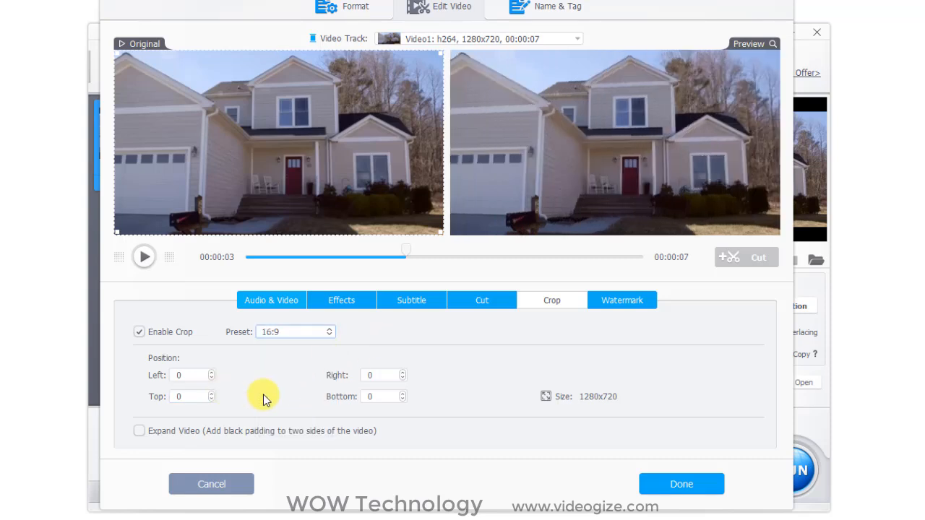
click(621, 300)
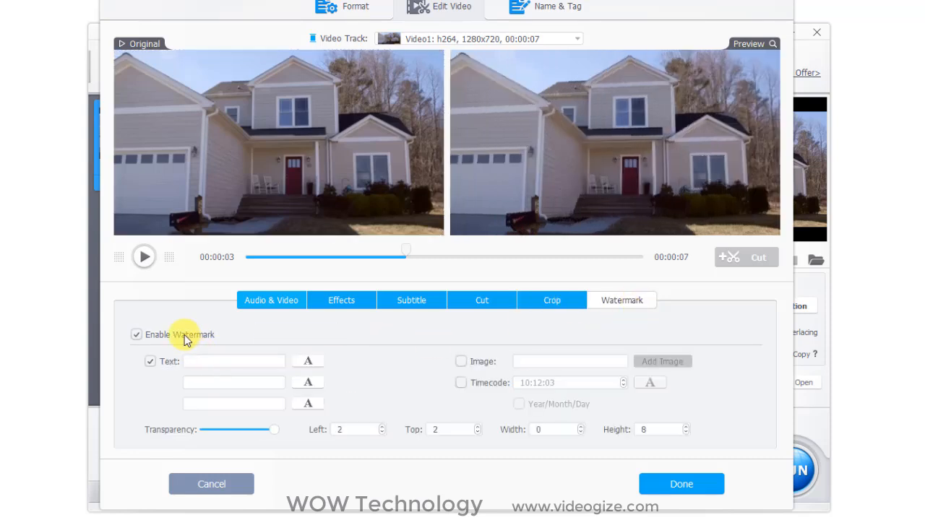
Enter watermark text WOW and YouTub, move it lower middle, keep full opacity
text(WOW)
text(Technolo)
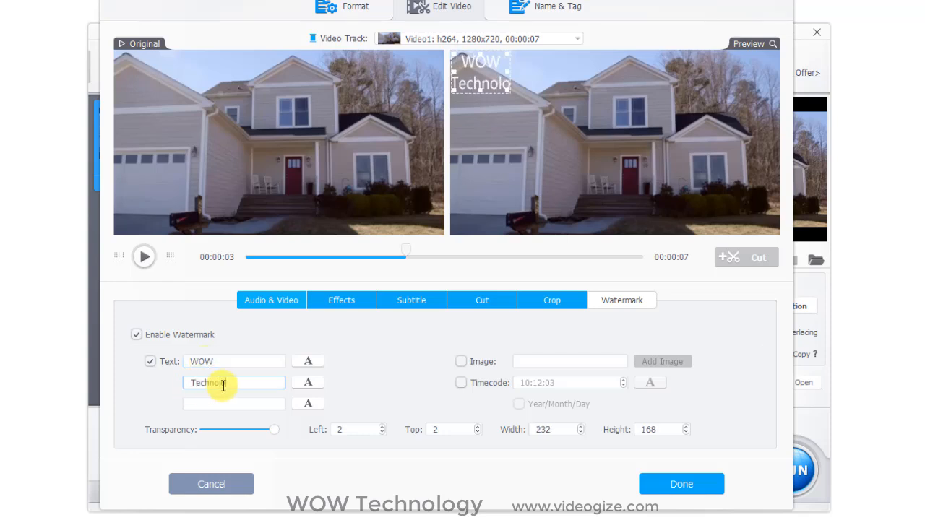
text(YouTube Channel)
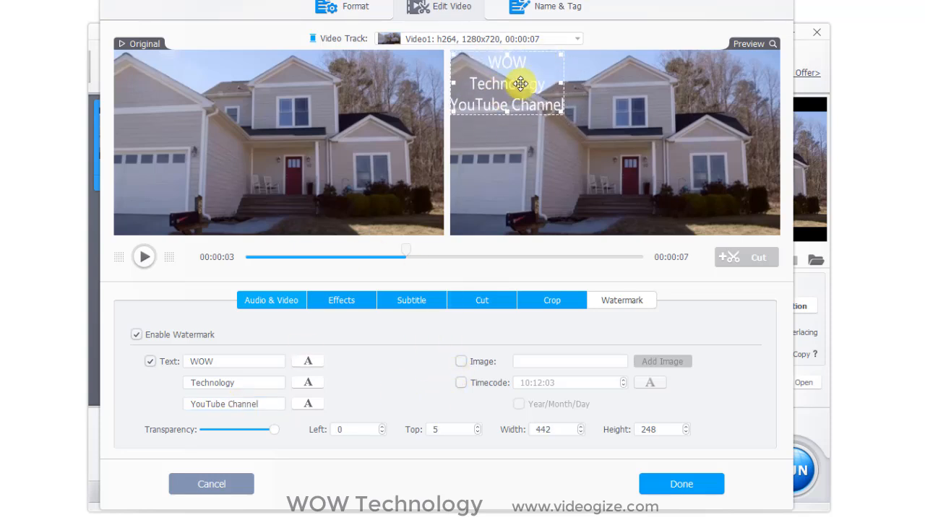
drag(507, 82, 513, 195)
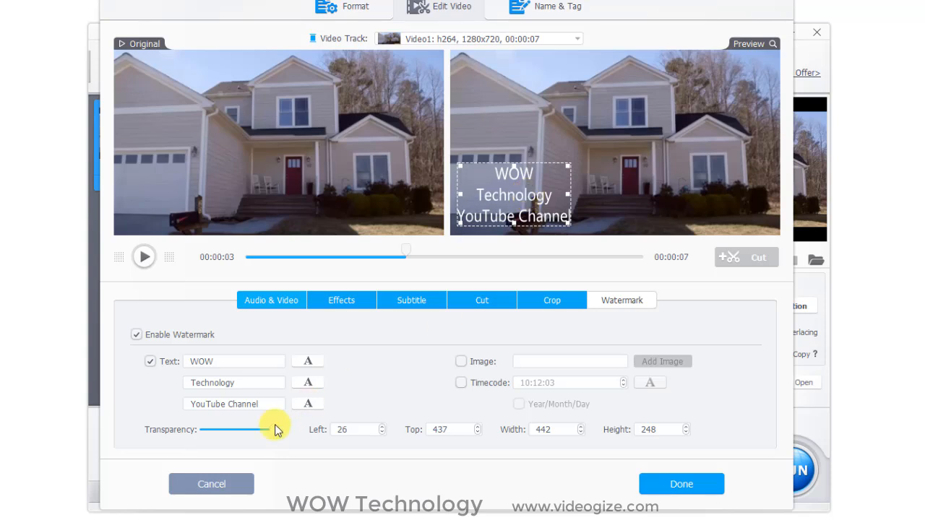
drag(273, 429, 221, 429)
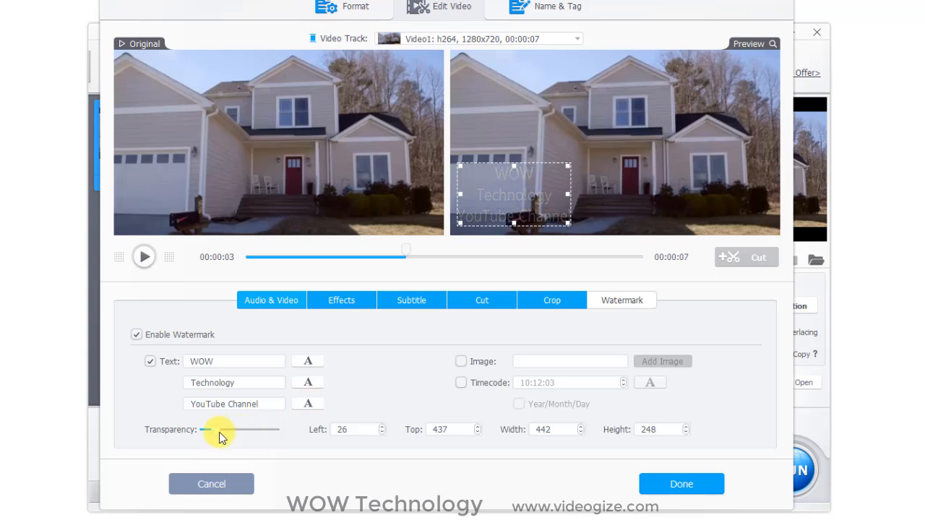
drag(221, 430, 275, 429)
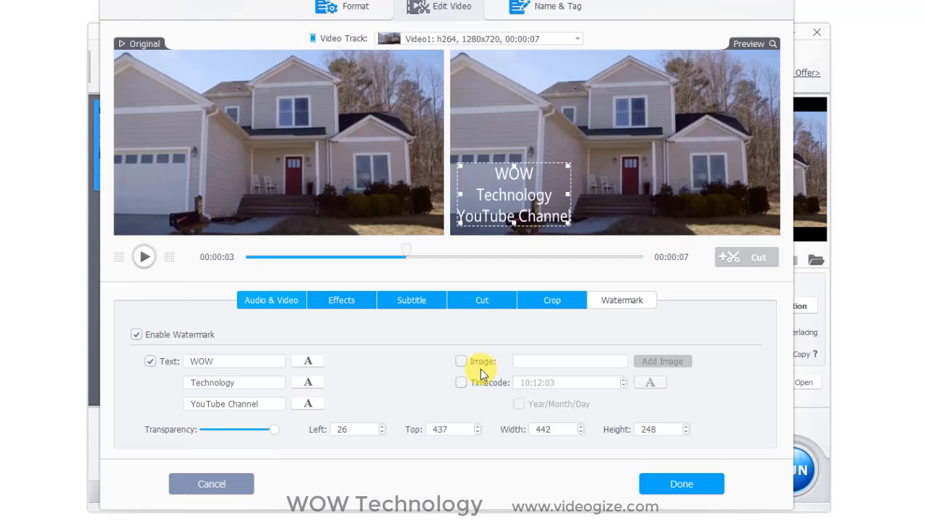
Apply the CMYK colour effect to the house clip
click(461, 361)
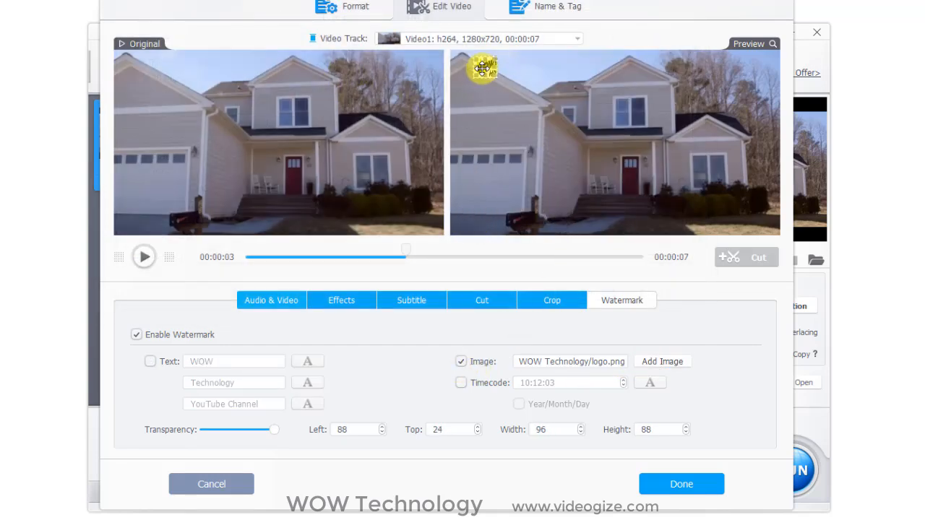
click(341, 300)
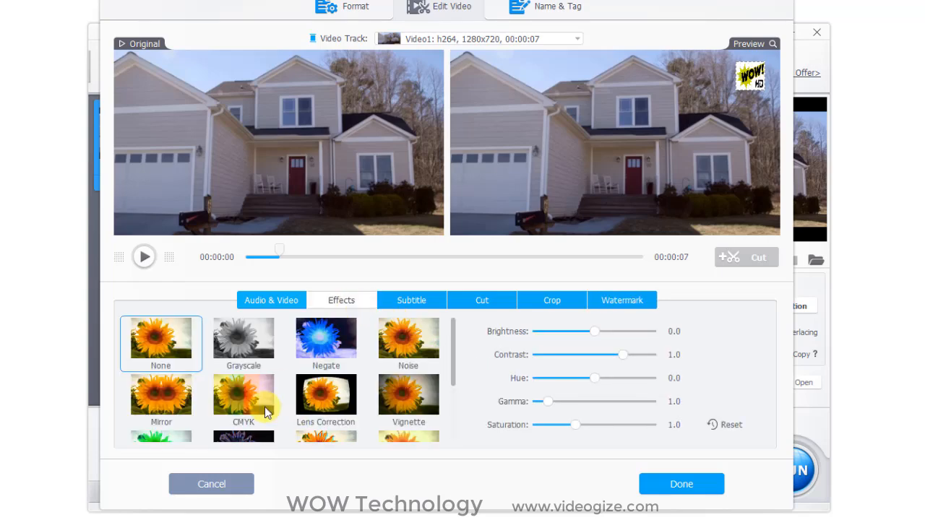
click(622, 300)
text(A House)
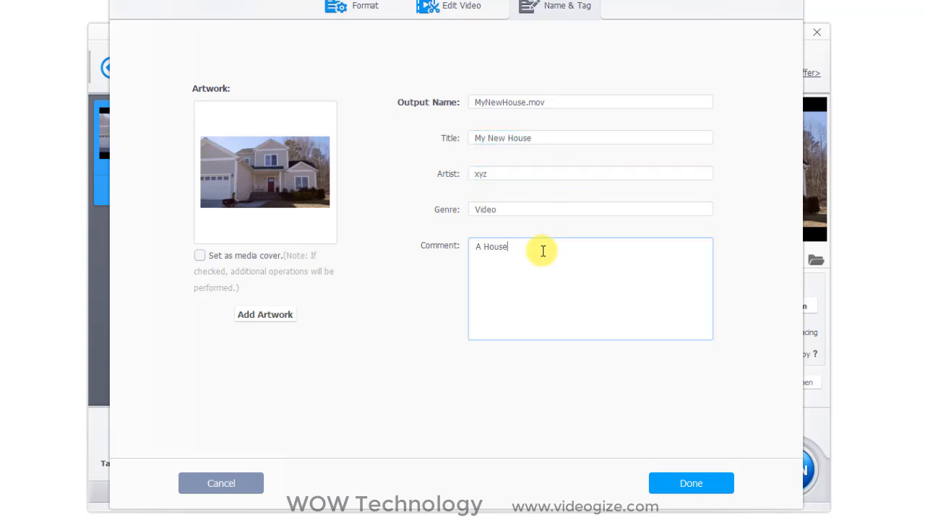
Set the comment to 'A New House', use cartoon artwork as cover, and finish
click(264, 314)
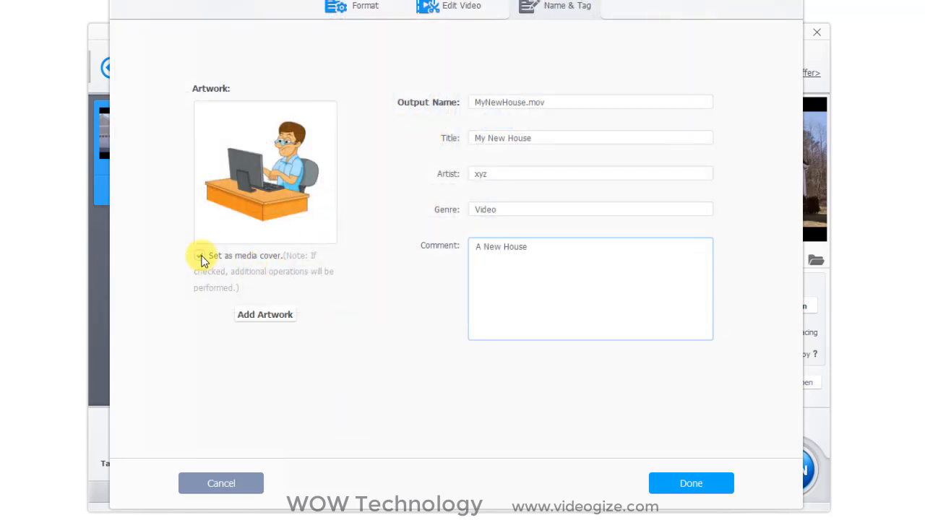
click(265, 314)
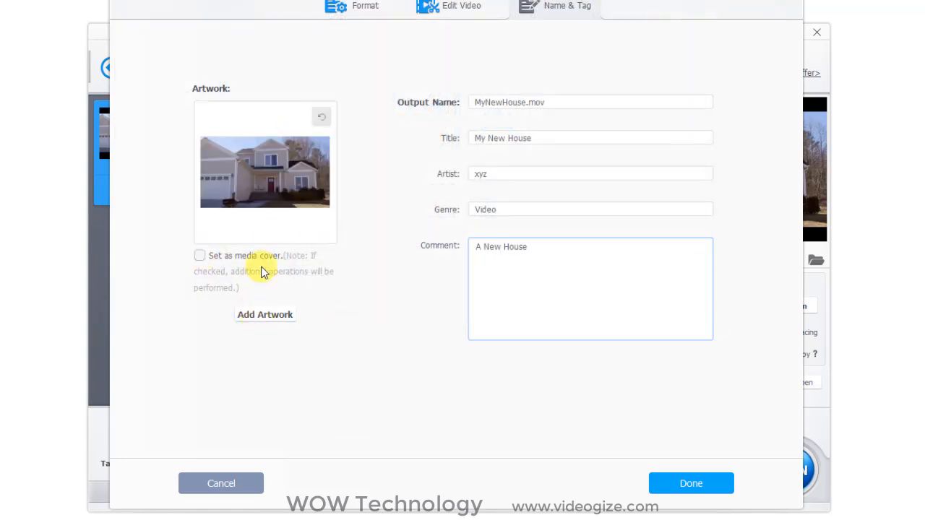
click(199, 255)
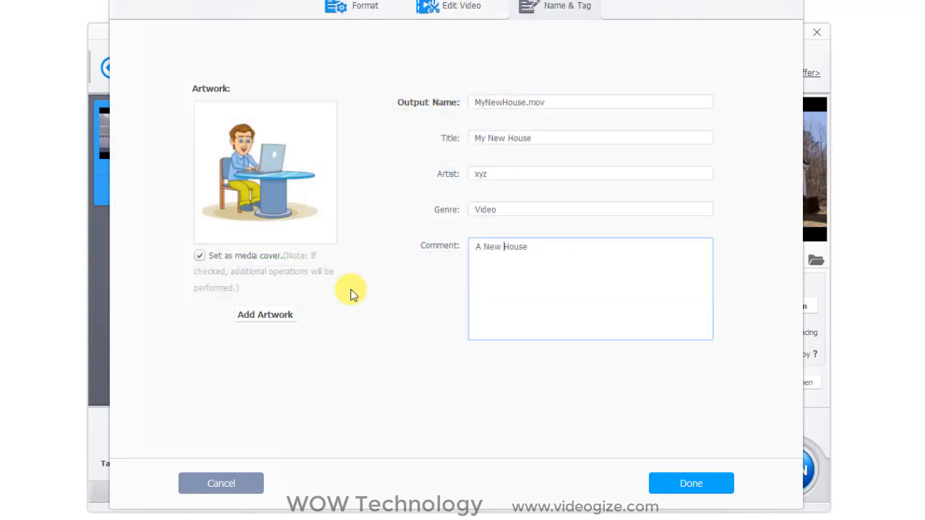
click(691, 483)
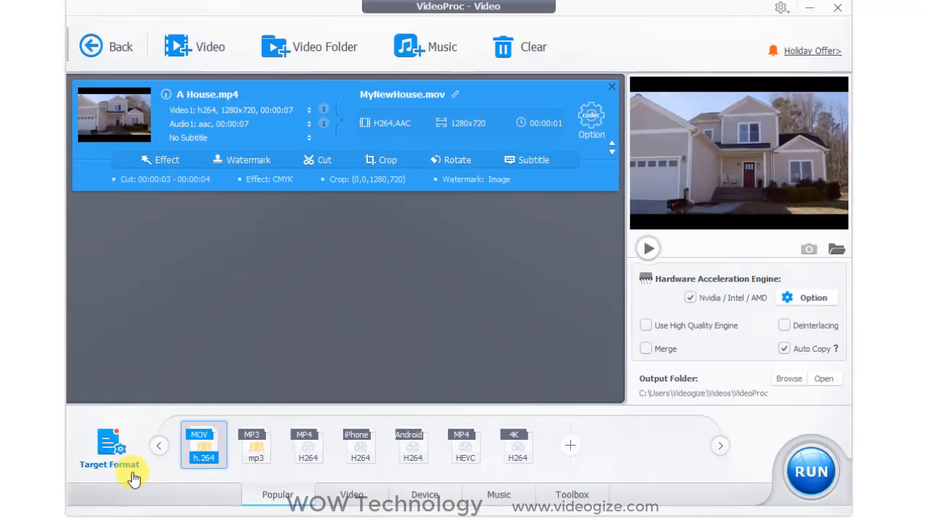
Set the target format to the YouTube Video MP4 profile, producing MyNewHouse.mp4
click(109, 448)
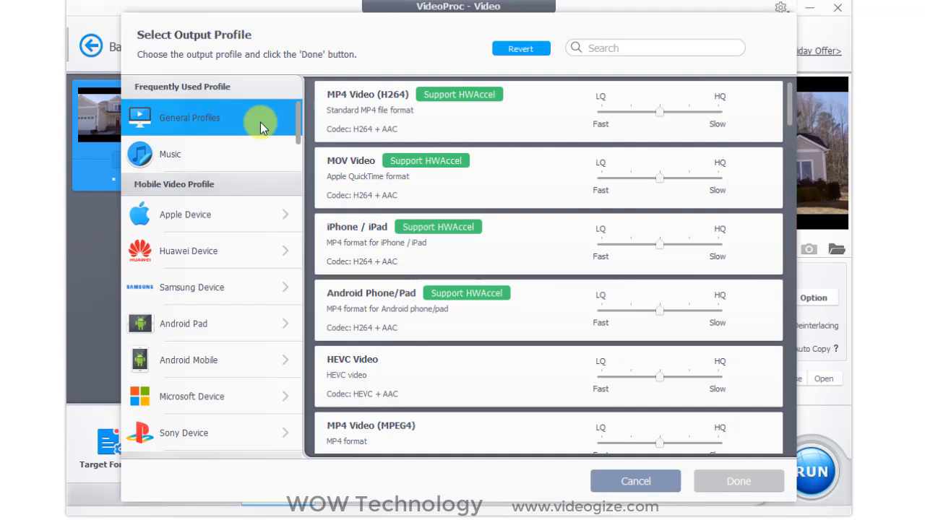
scroll(down, 3)
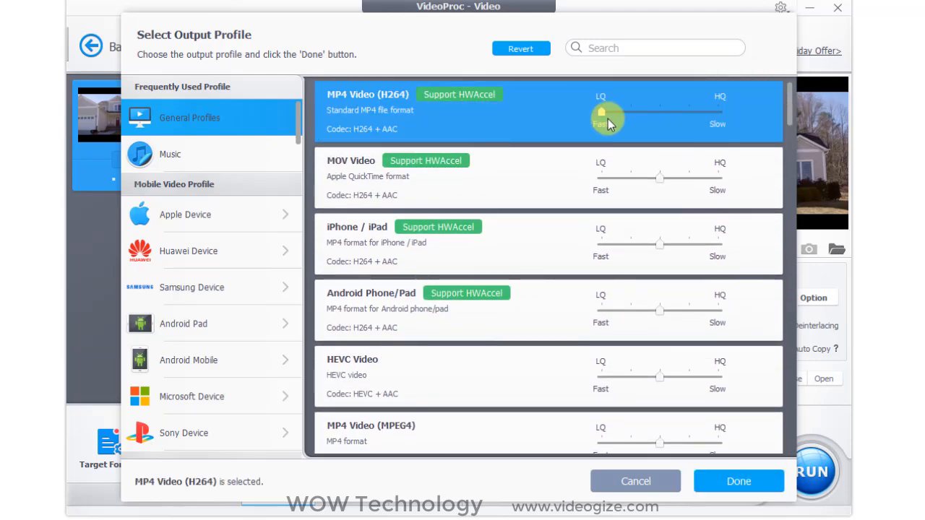
click(185, 215)
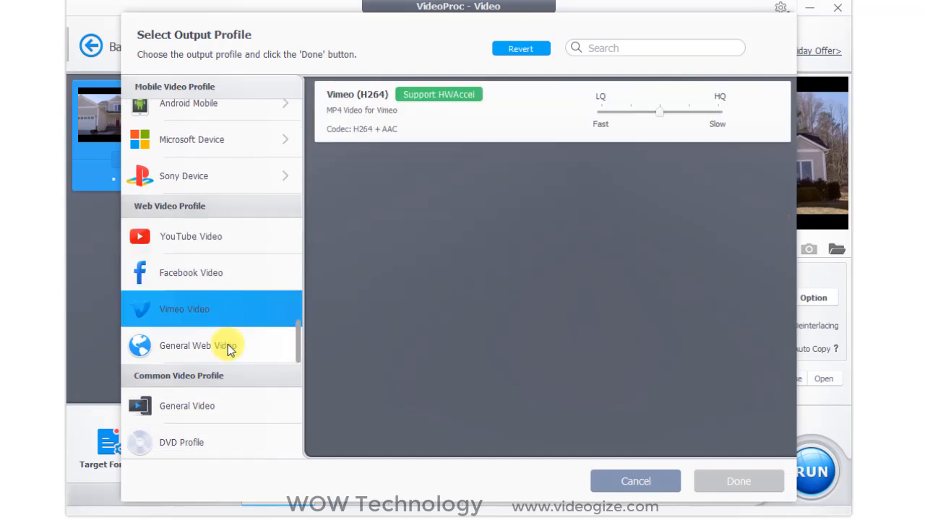
click(191, 236)
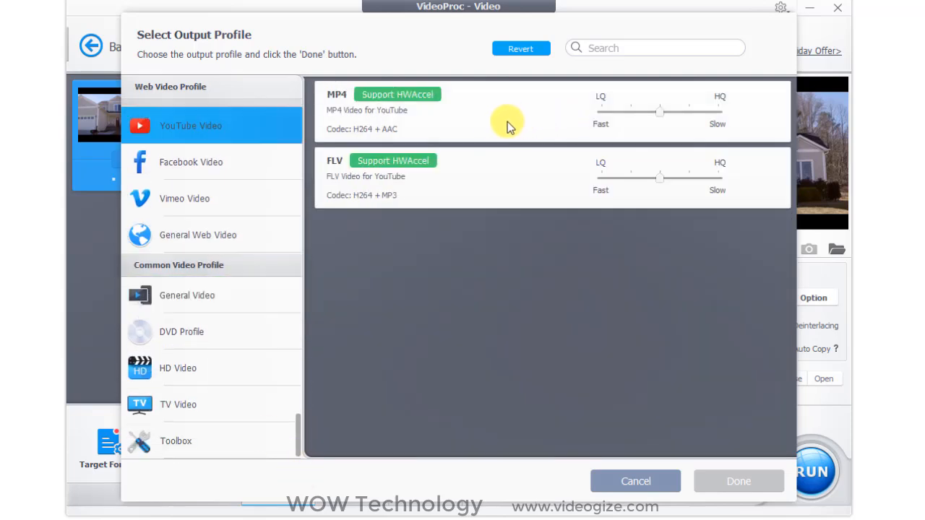
click(448, 110)
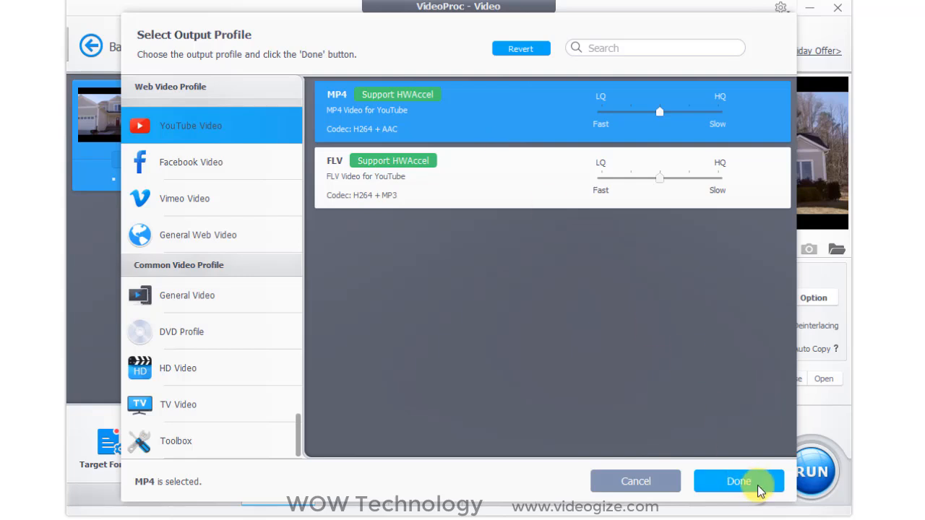
click(739, 481)
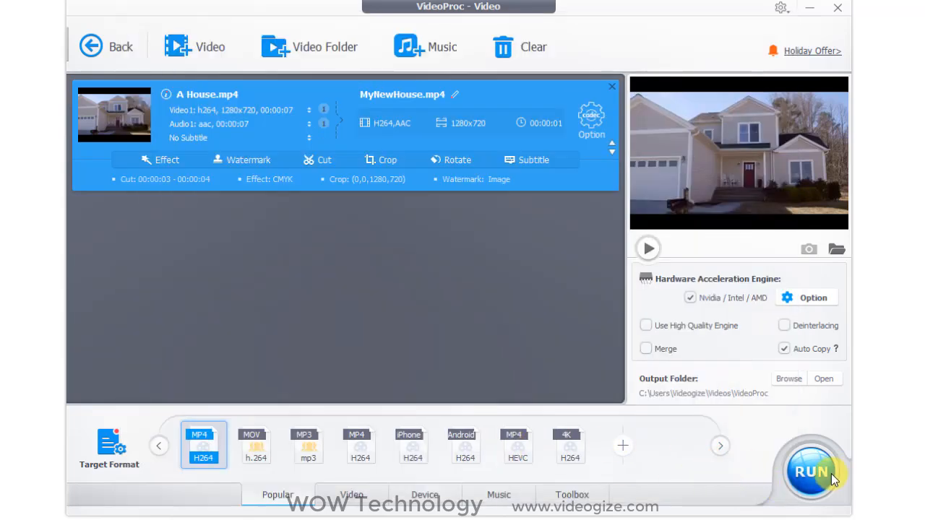
Run the house video conversion, then load the 2020.11.09-21.45 MP3 into Music
click(813, 471)
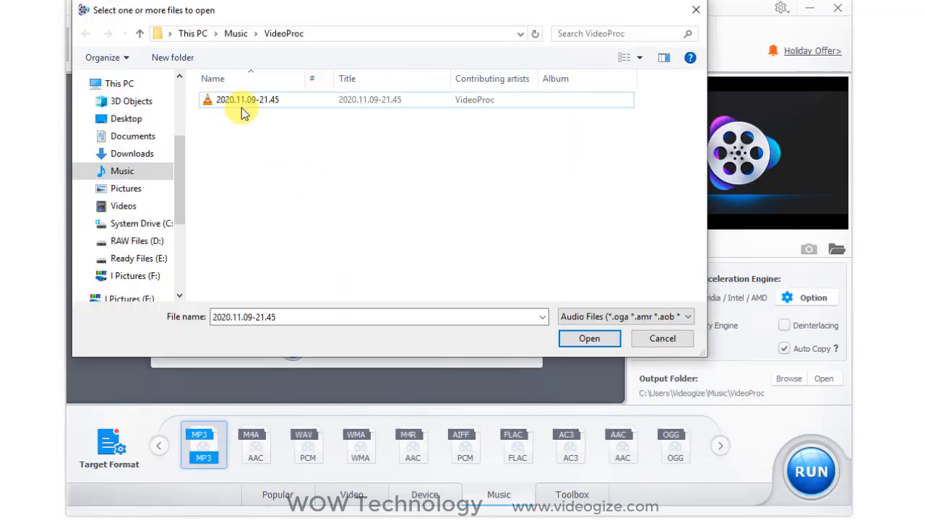
click(590, 338)
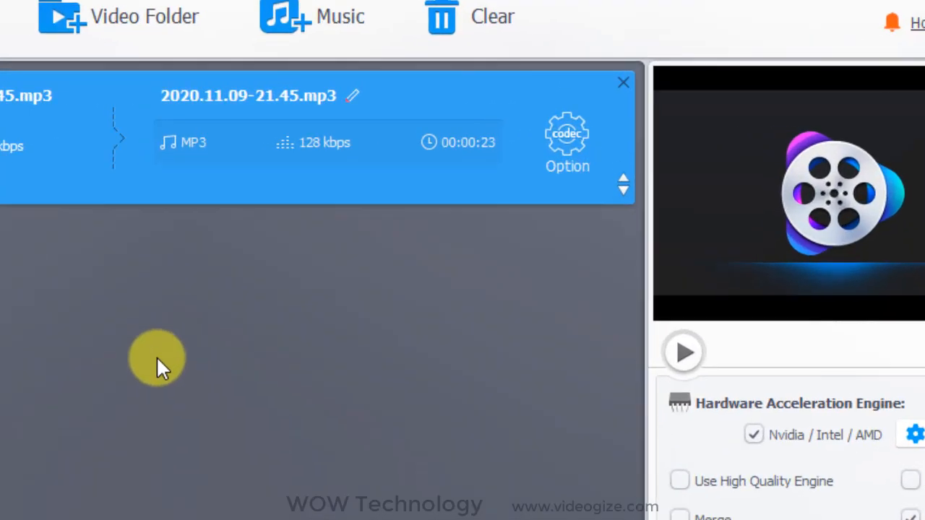
Name the output music, tag song 'my music' by artist XYZ, targeting WAV
click(567, 141)
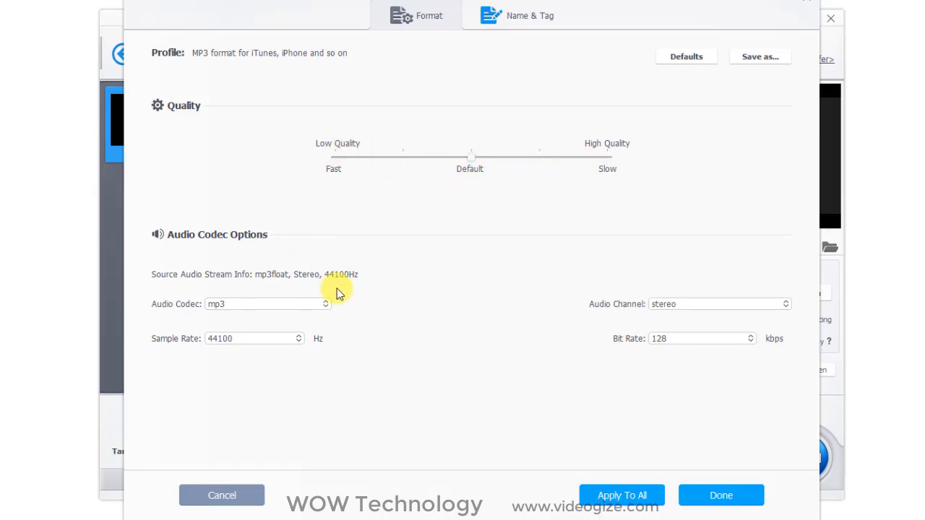
mouse_move(744, 318)
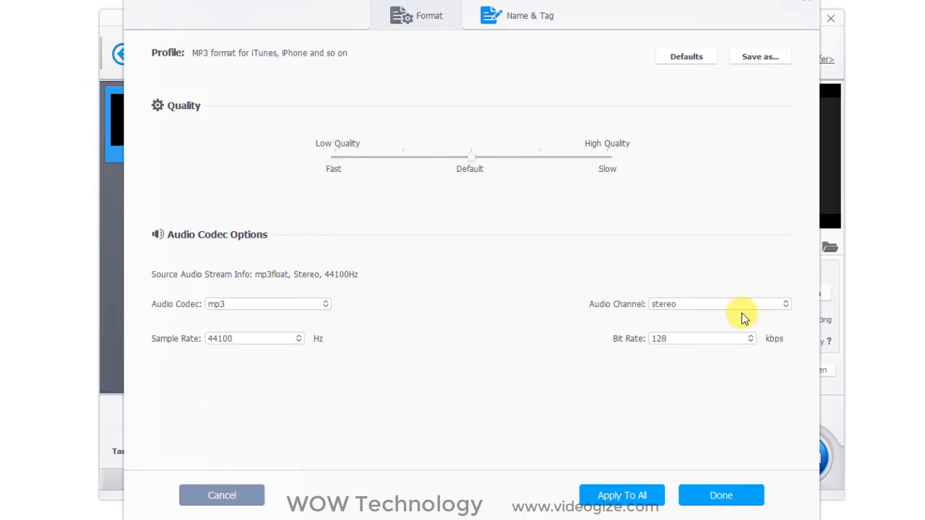
click(516, 16)
text(my)
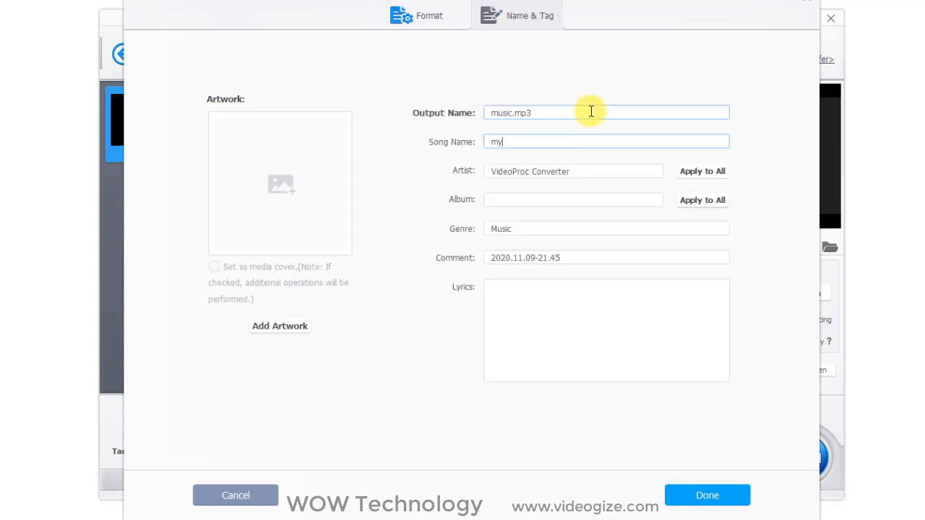
text(XYZ)
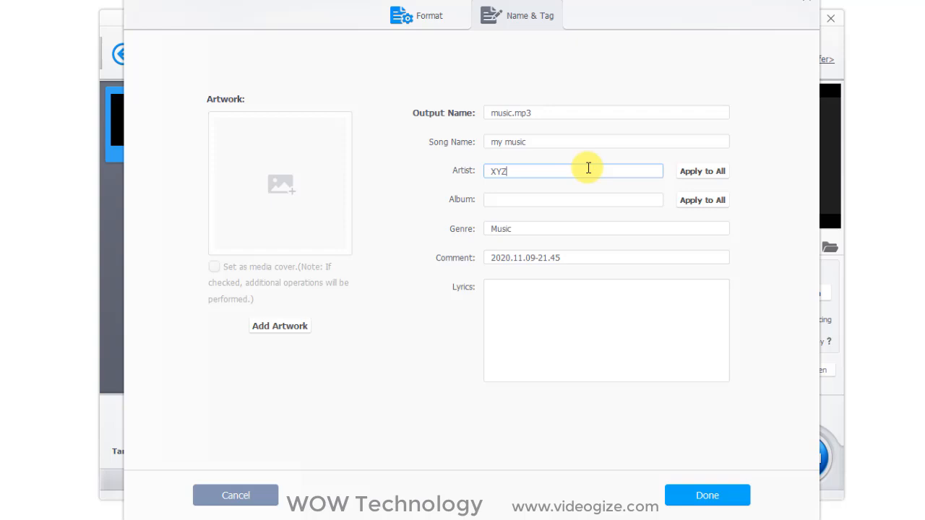
click(707, 495)
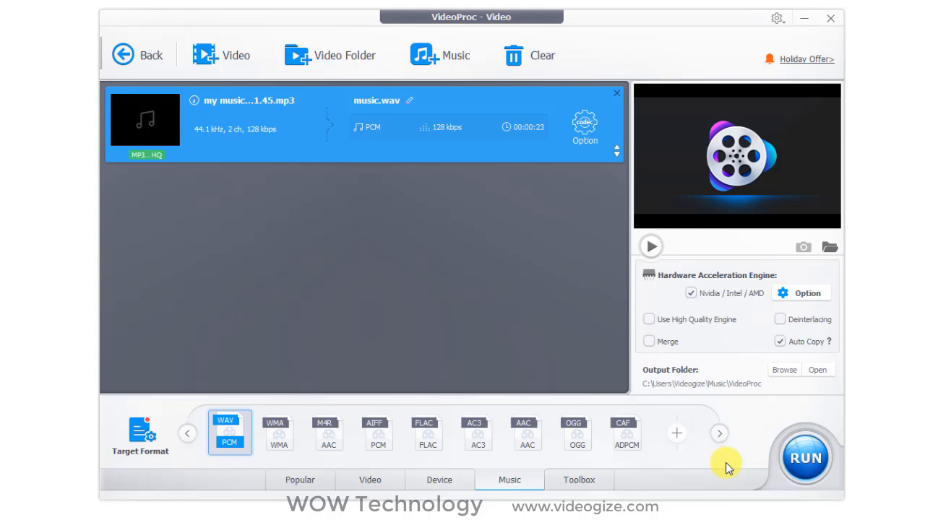
mouse_move(804, 458)
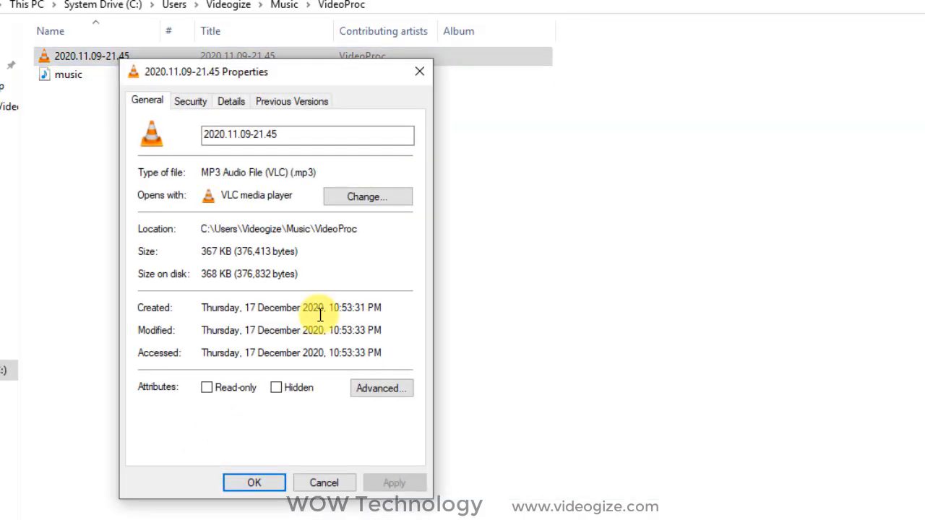
mouse_move(323, 183)
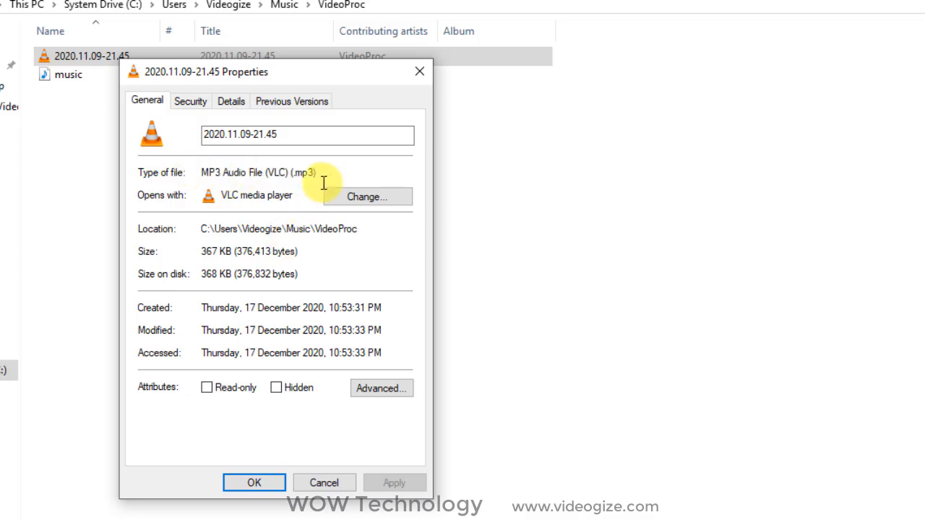
View the properties of music.wav in the VideoProc Music folder
right_click(68, 74)
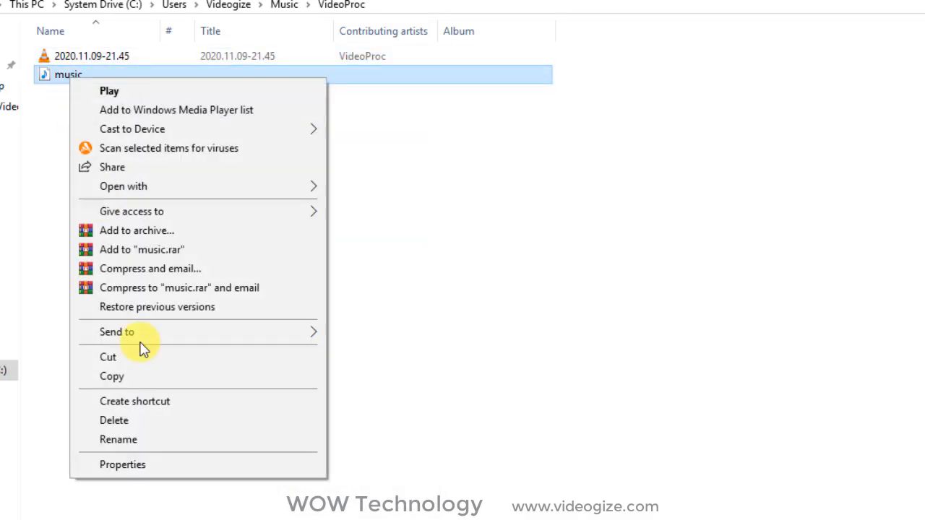
click(122, 464)
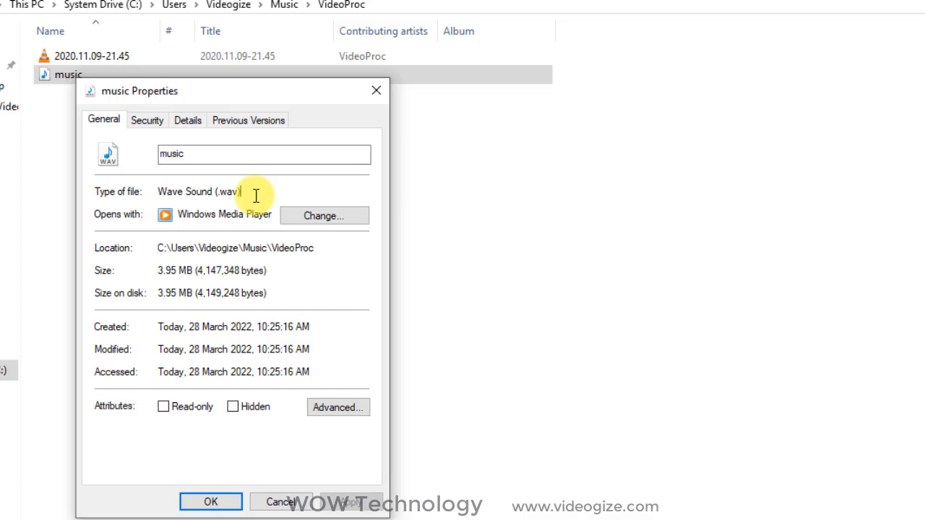